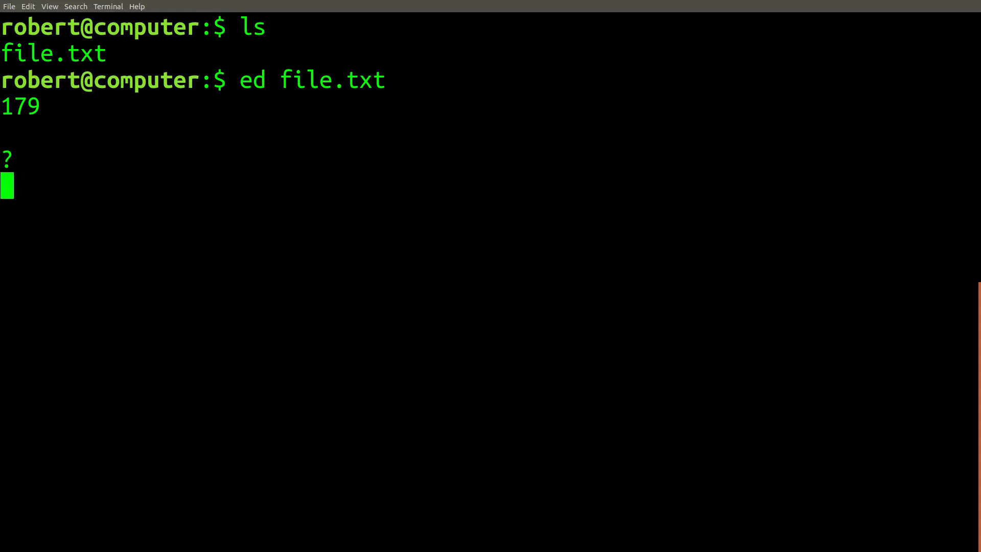
Quit ed on file.txt, then list lorem to confirm it exists
{"action": "key", "text": "ctrl+c"}
{"action": "type", "text": "ls lo"}
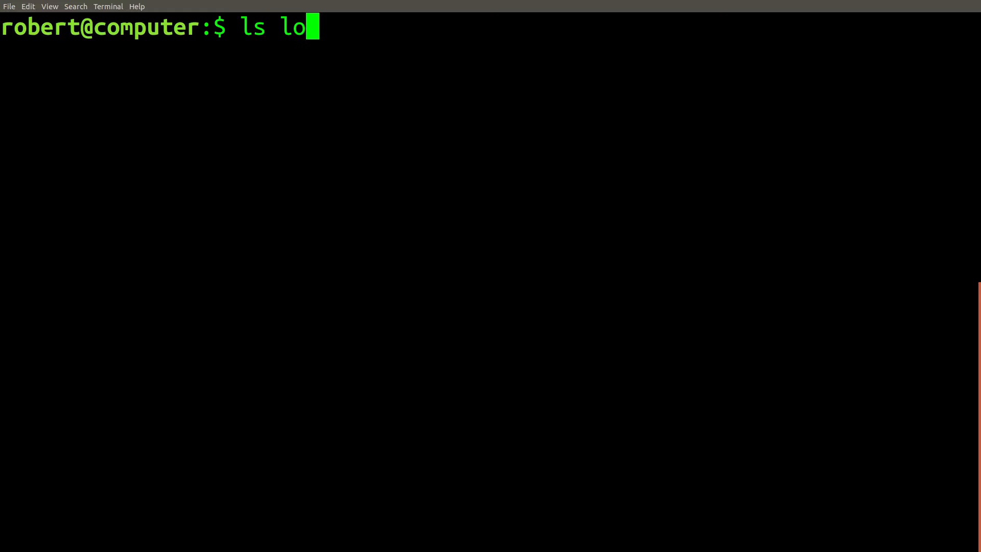
{"action": "key", "text": "Return"}
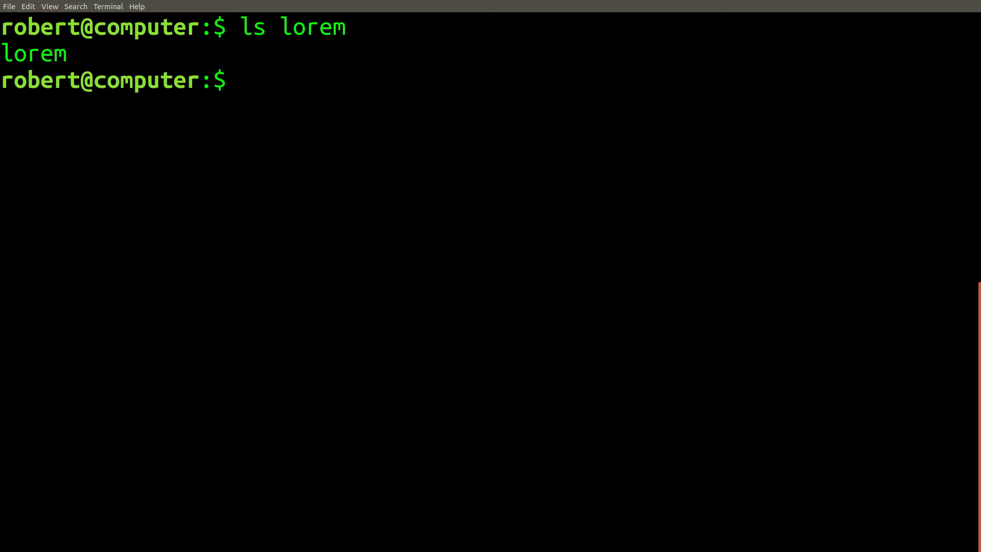
{"action": "type", "text": "vi lo"}
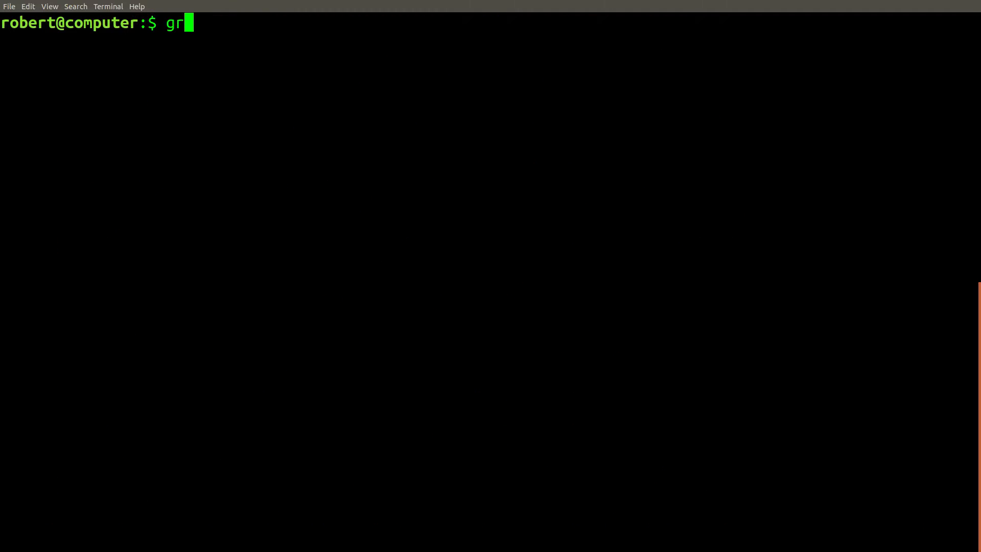
Grep lorem for "que" to list its nine matching numbered lines
{"action": "type", "text": "ep \"que"}
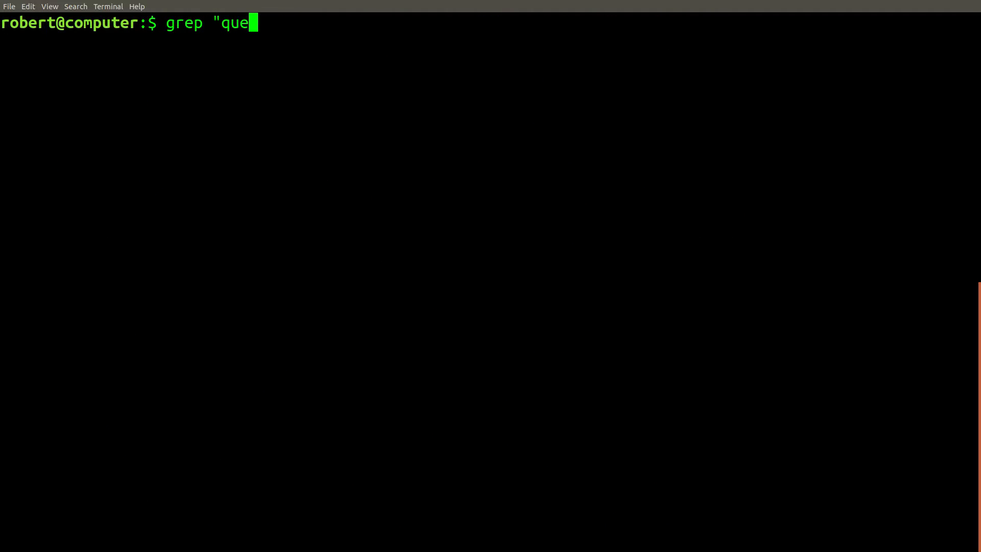
{"action": "type", "text": "\" lorem"}
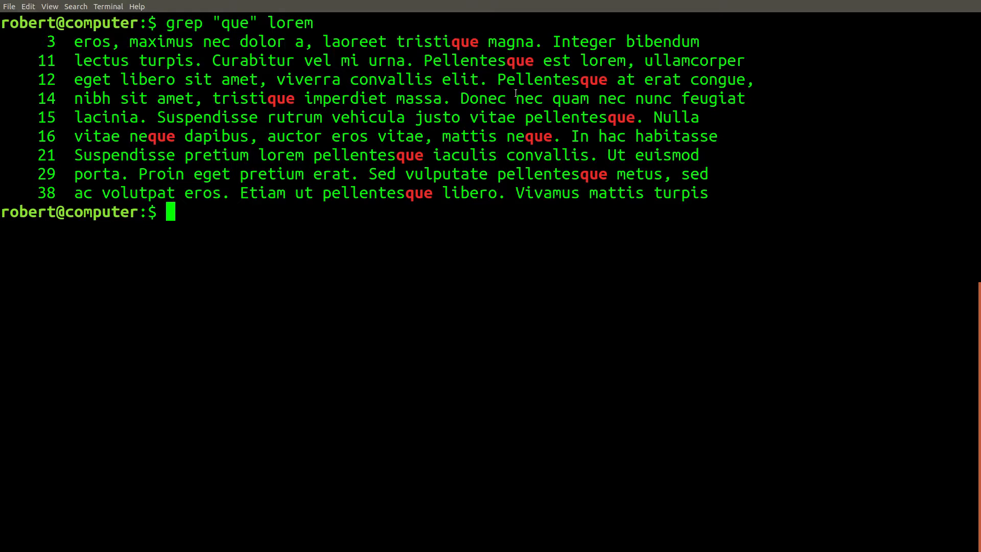
{"action": "double_click", "coordinate": [519, 60]}
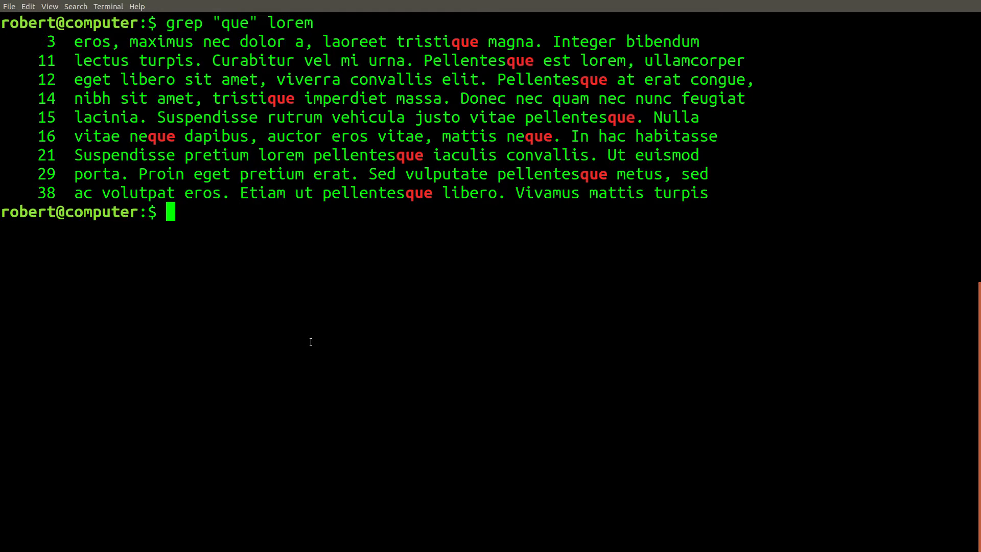
{"action": "type", "text": "ed lorem"}
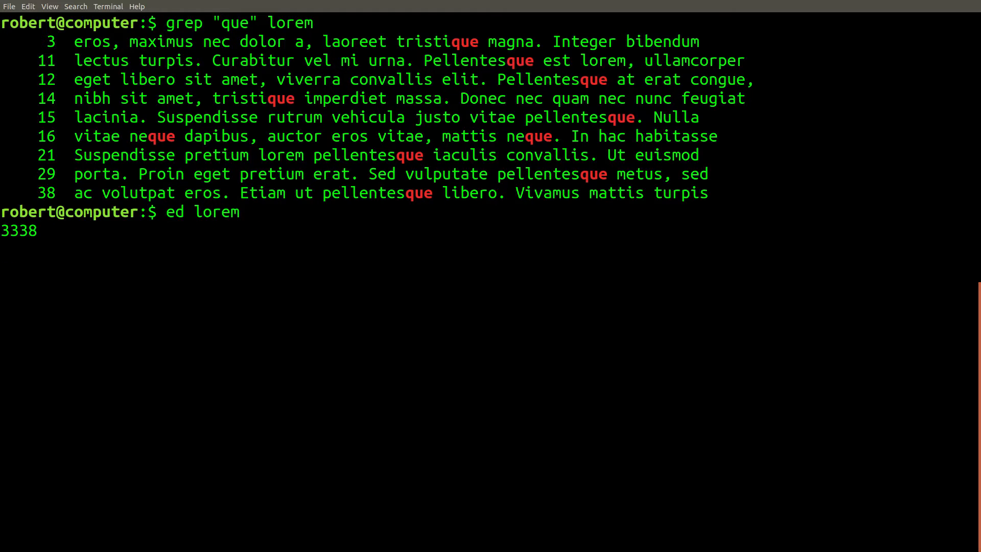
In ed on lorem, print the nine que lines with g/que/p, then quit
{"action": "type", "text": "g/"}
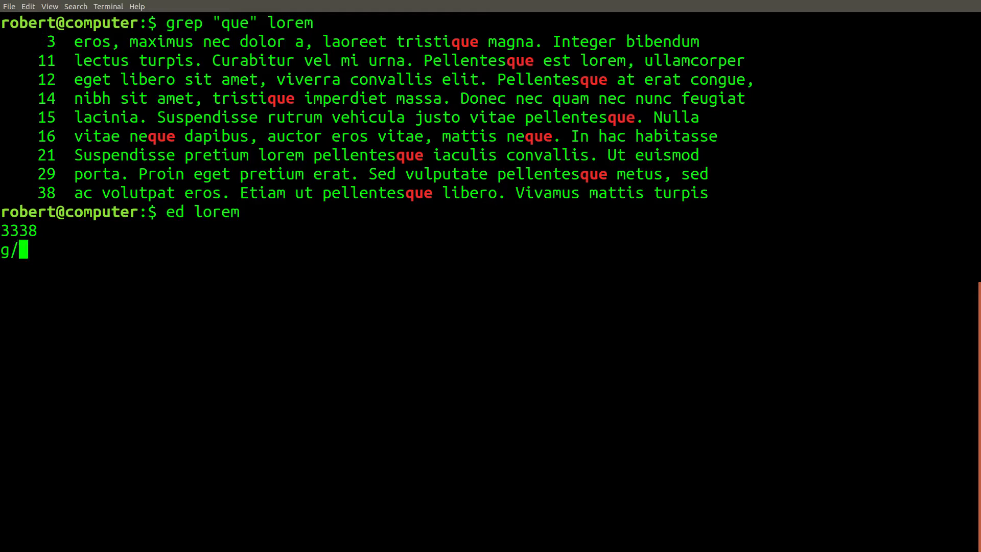
{"action": "type", "text": "que/"}
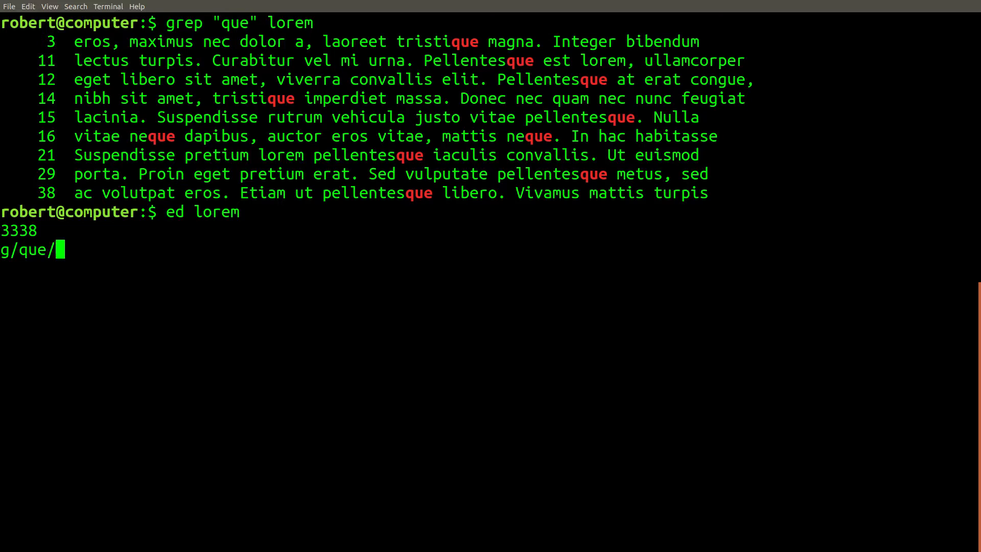
{"action": "type", "text": "p"}
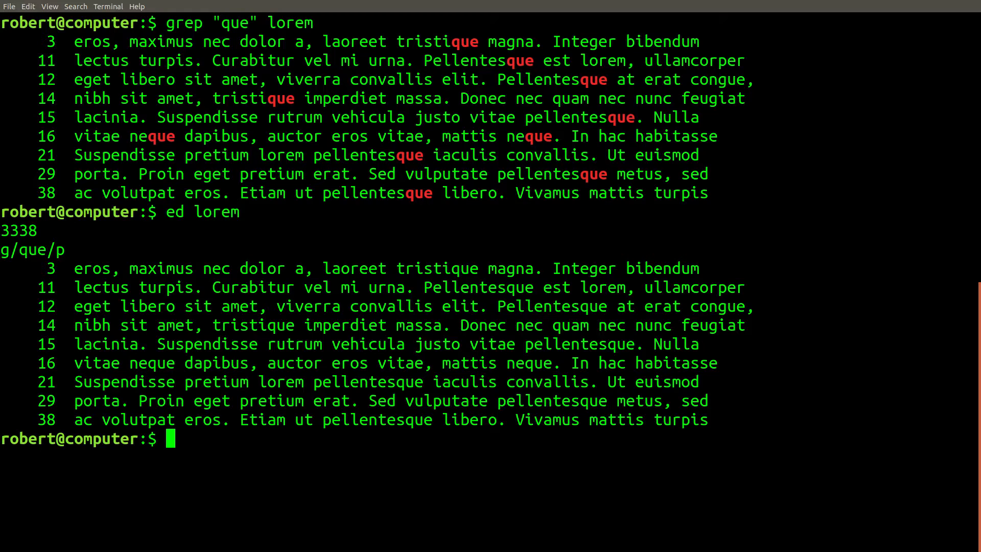
{"action": "type", "text": "echo \"\""}
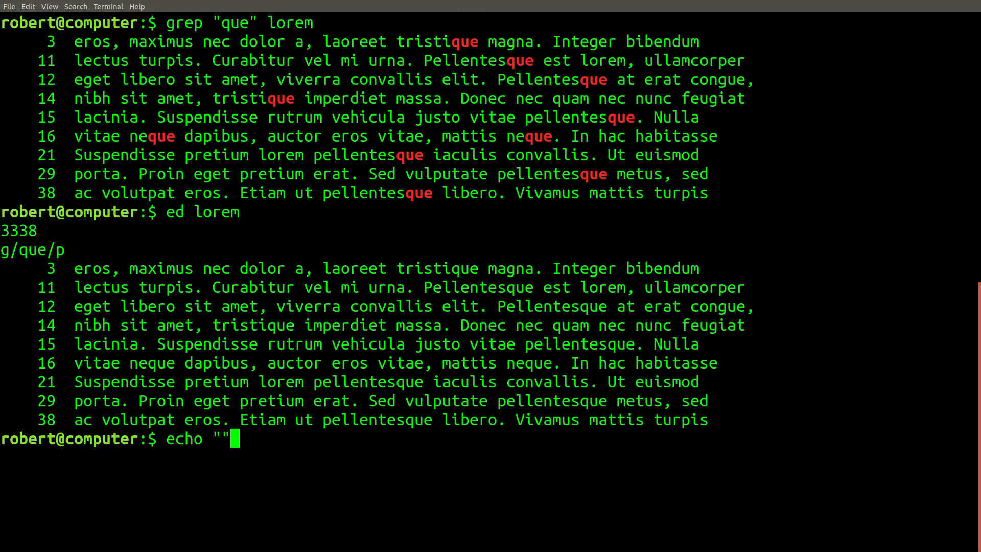
Pipe g/que/p into ed lorem, then rerun it with output sent to /dev/null
{"action": "type", "text": "g"}
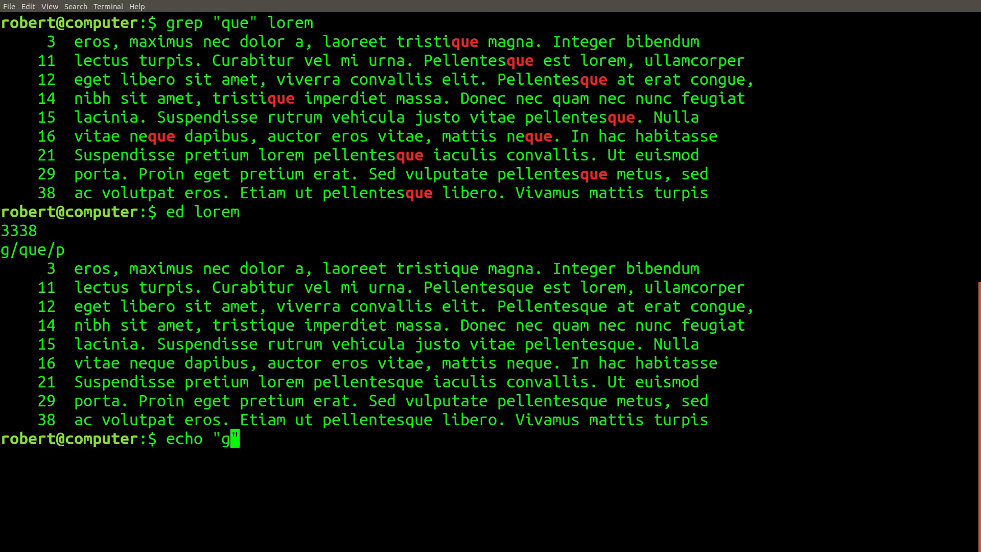
{"action": "type", "text": "/que/p"}
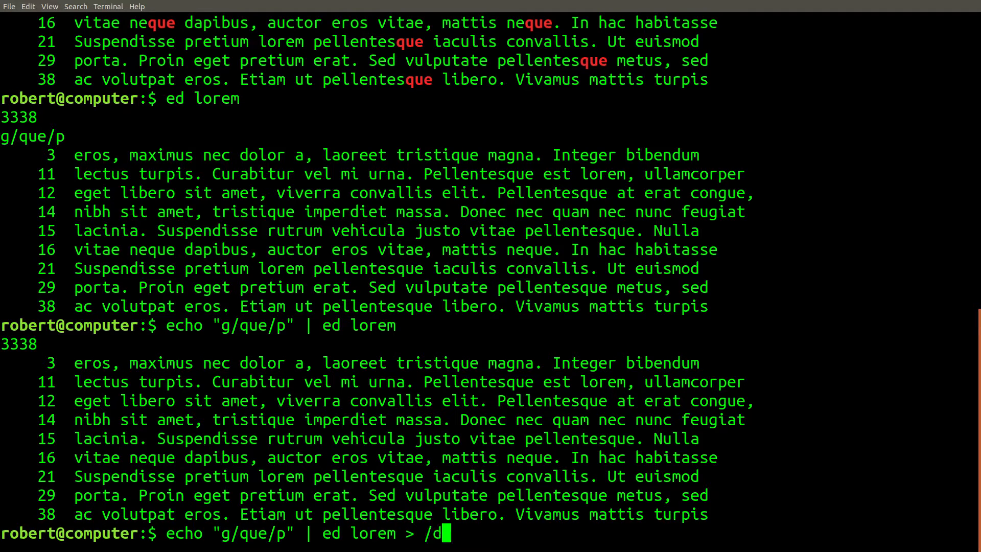
{"action": "type", "text": "ev/null"}
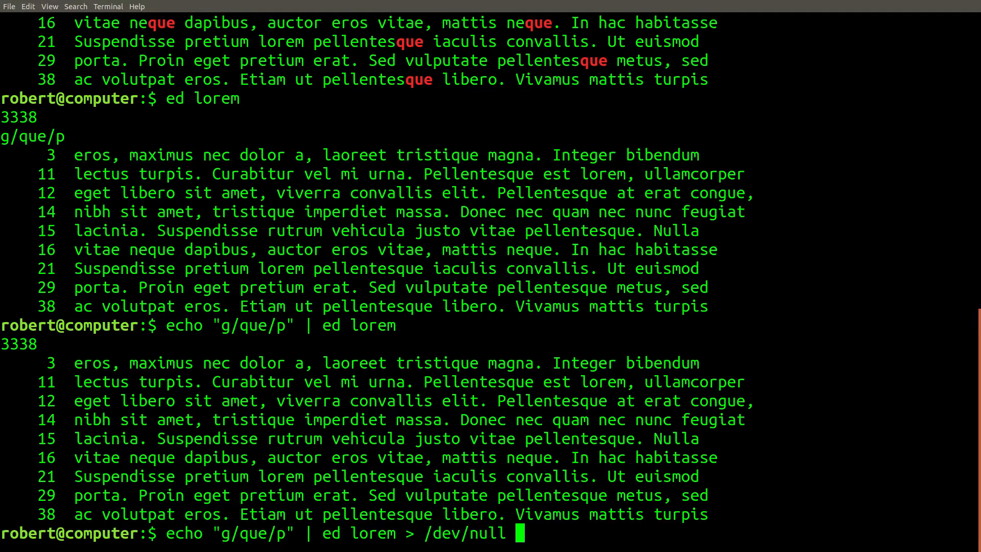
{"action": "key", "text": "Return"}
{"action": "type", "text": "grep \"s\\{2\\}\" lorem"}
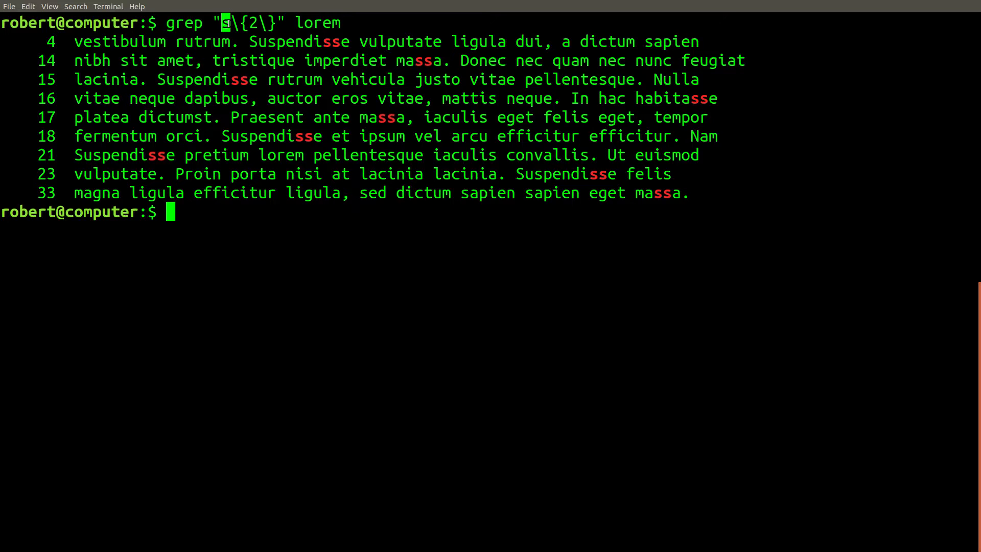
Match doubled-s lines with grep and piped ed, then pipe g/re/p into ed lorem
{"action": "left_click_drag", "start_coordinate": [227, 23], "coordinate": [274, 23]}
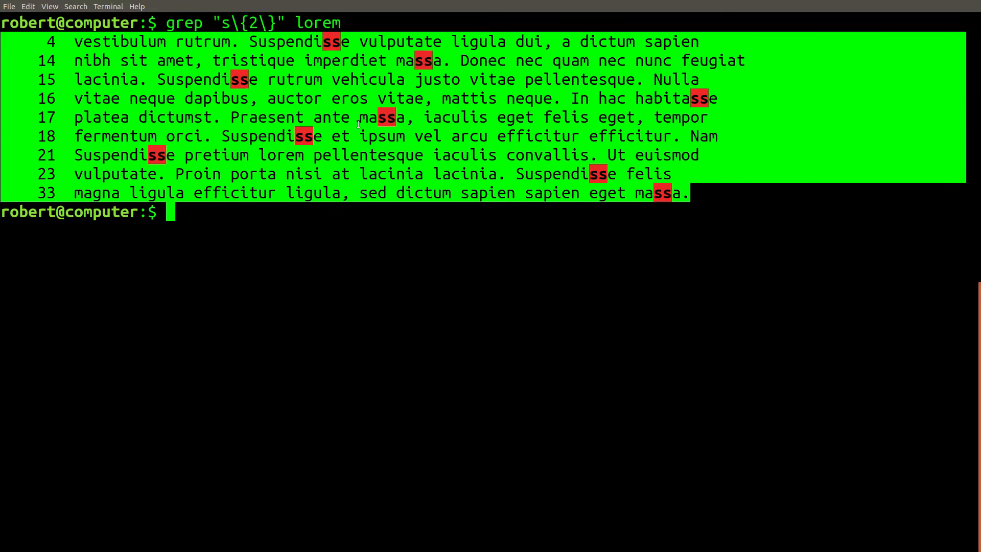
{"action": "type", "text": "echo 'g/s\\{2\\}/p' | ed lorem"}
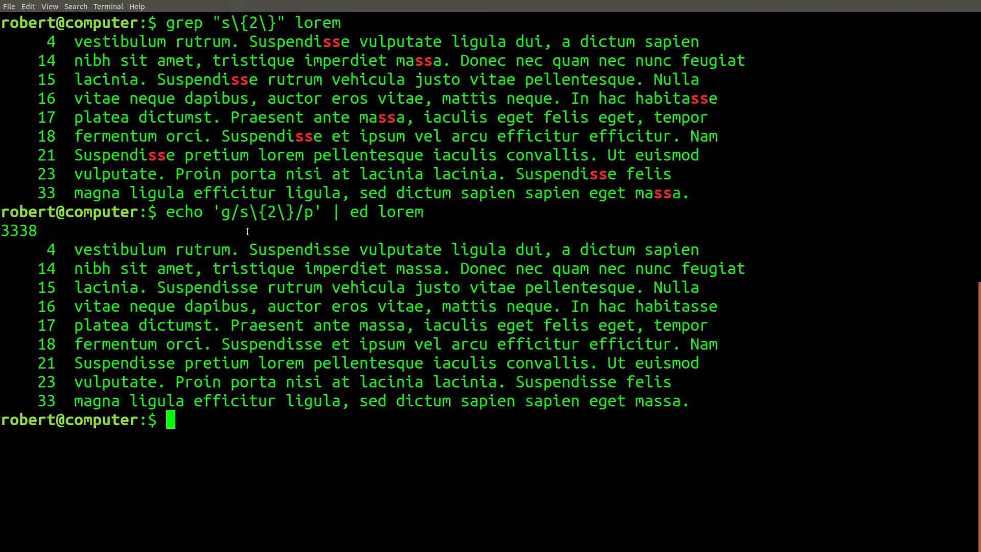
{"action": "left_click_drag", "start_coordinate": [240, 211], "coordinate": [289, 211]}
{"action": "type", "text": "echo 'g/re/p' | ed lorem"}
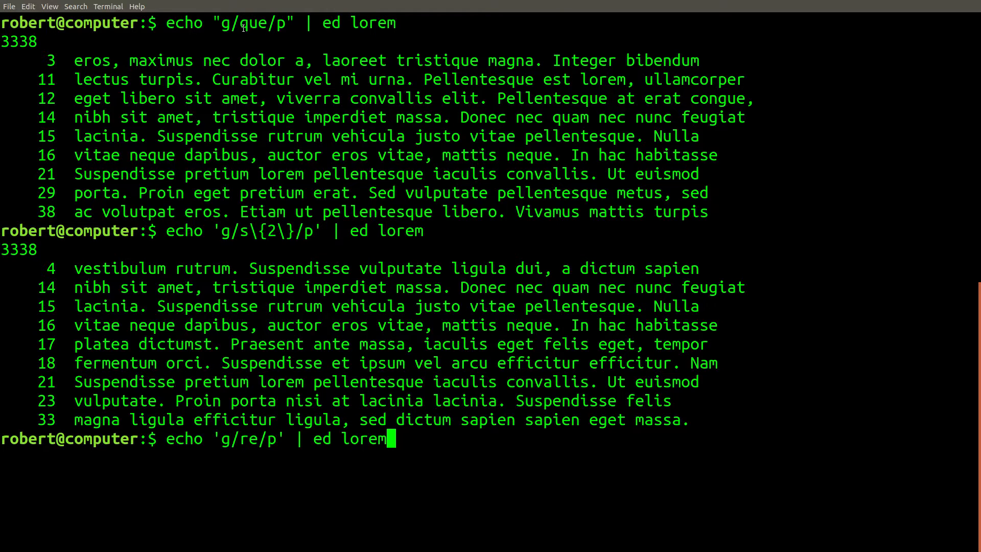
{"action": "double_click", "coordinate": [253, 23]}
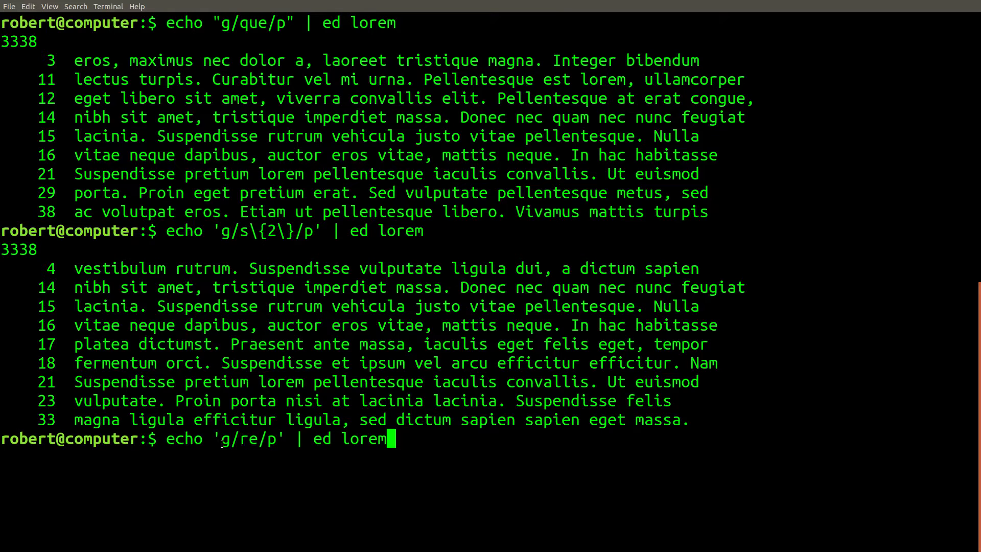
{"action": "mouse_move", "coordinate": [229, 487]}
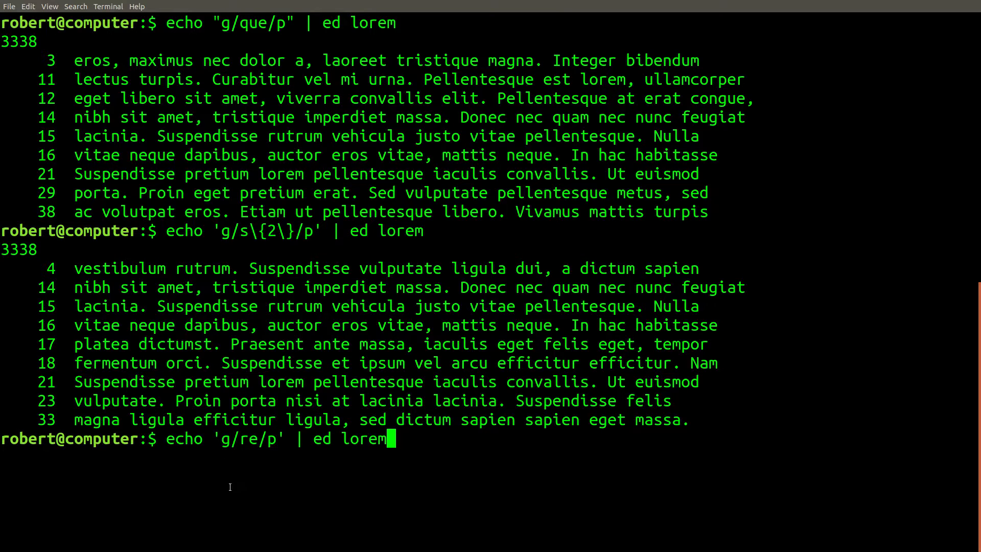
{"action": "double_click", "coordinate": [249, 438]}
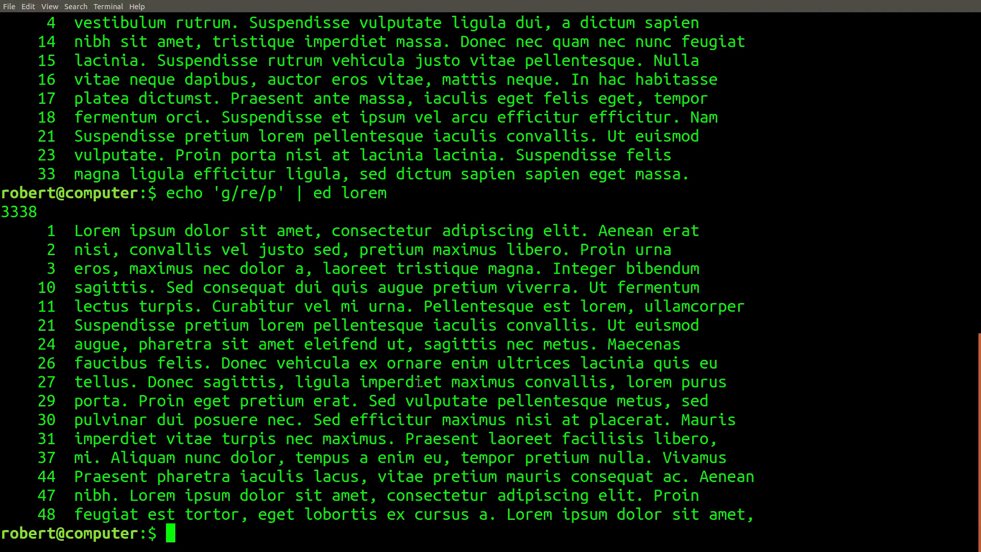
Run sed '1,$s/s\{2\}/tt/g' lorem, highlighting sed and the repeat count 2
{"action": "type", "text": "sed '1,$s/s\\{2\\}/tt/g' lorem"}
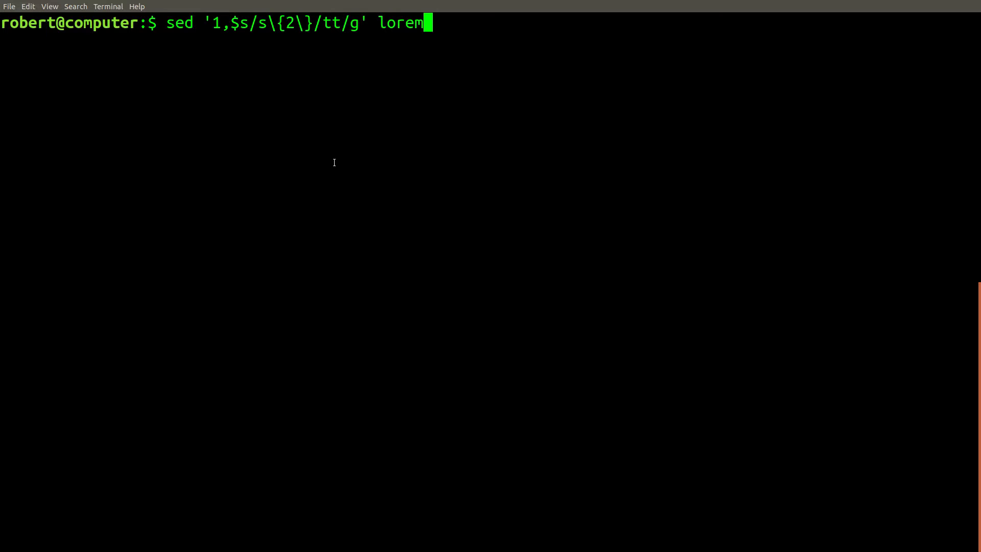
{"action": "double_click", "coordinate": [179, 23]}
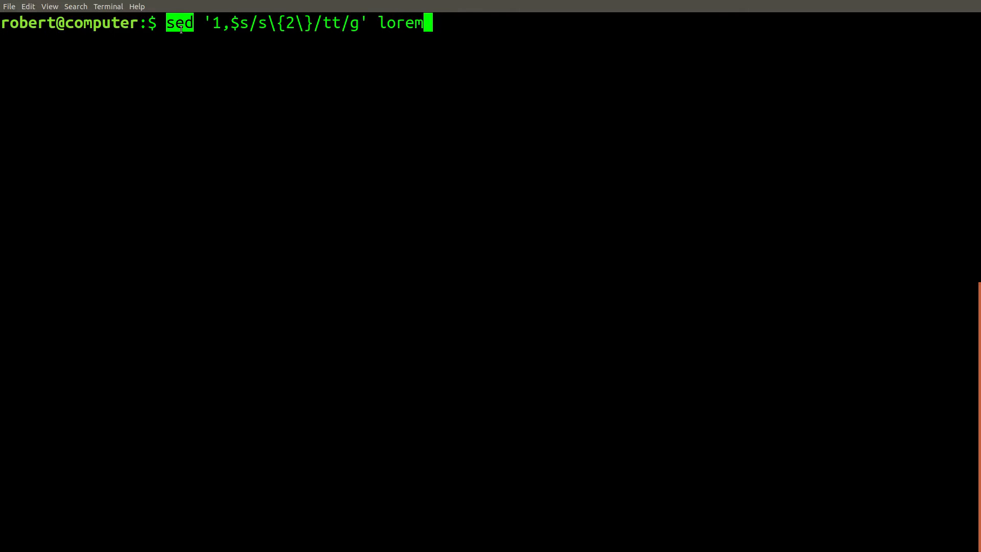
{"action": "mouse_move", "coordinate": [249, 173]}
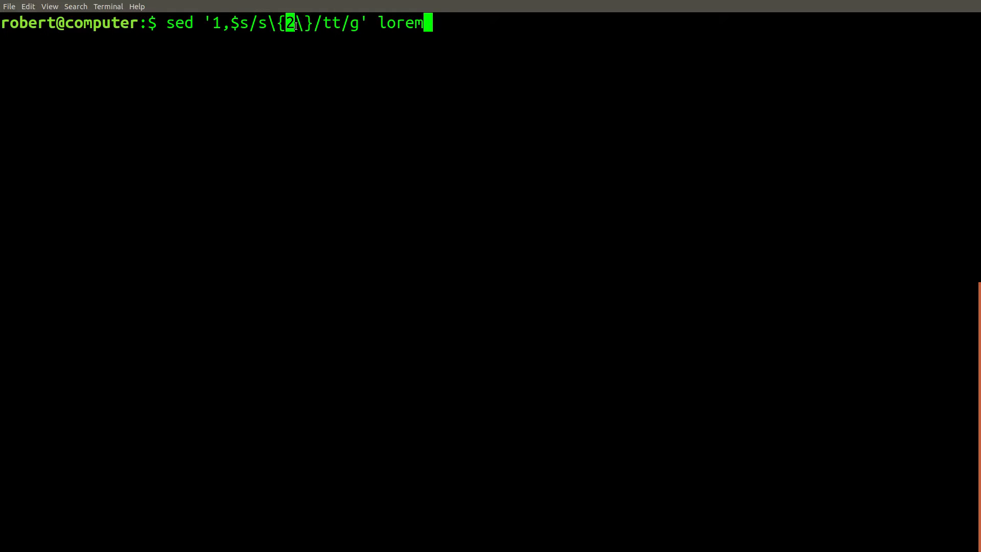
{"action": "left_click_drag", "start_coordinate": [258, 23], "coordinate": [313, 23]}
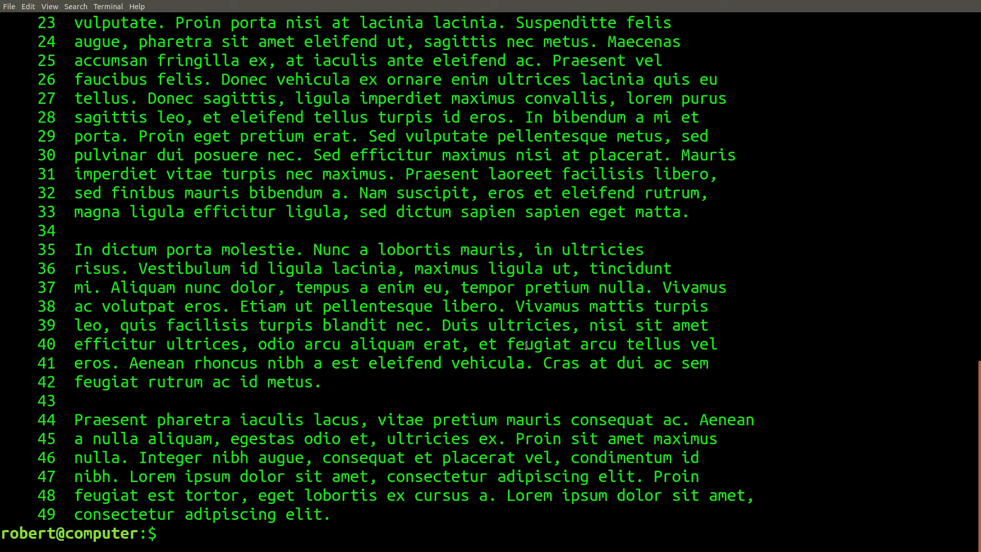
Save the ss-to-tt sed output to file 1 and diff it against lorem in vim
{"action": "type", "text": "sed '1,$s/s\\{2\\}/tt/g' lorem >"}
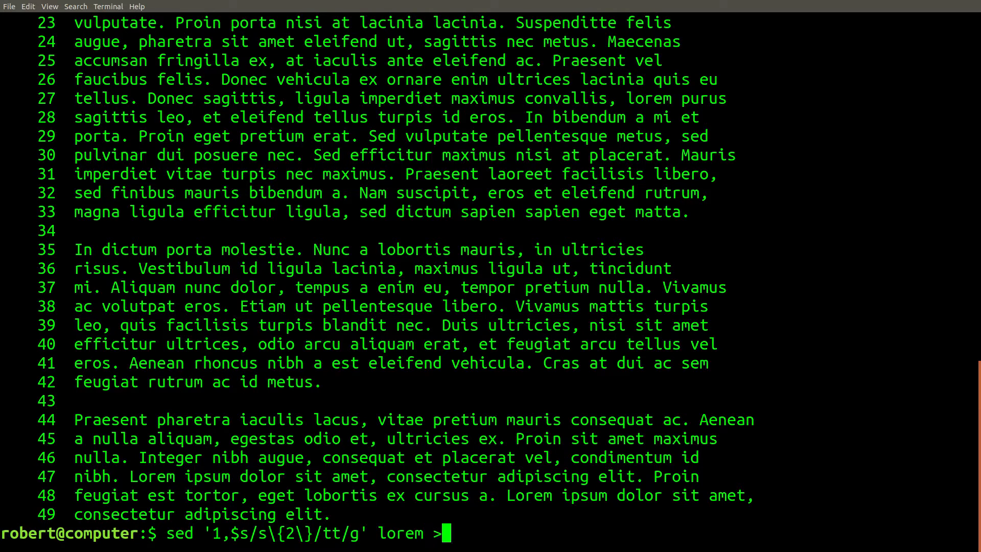
{"action": "type", "text": "1"}
{"action": "type", "text": "vim -d lo"}
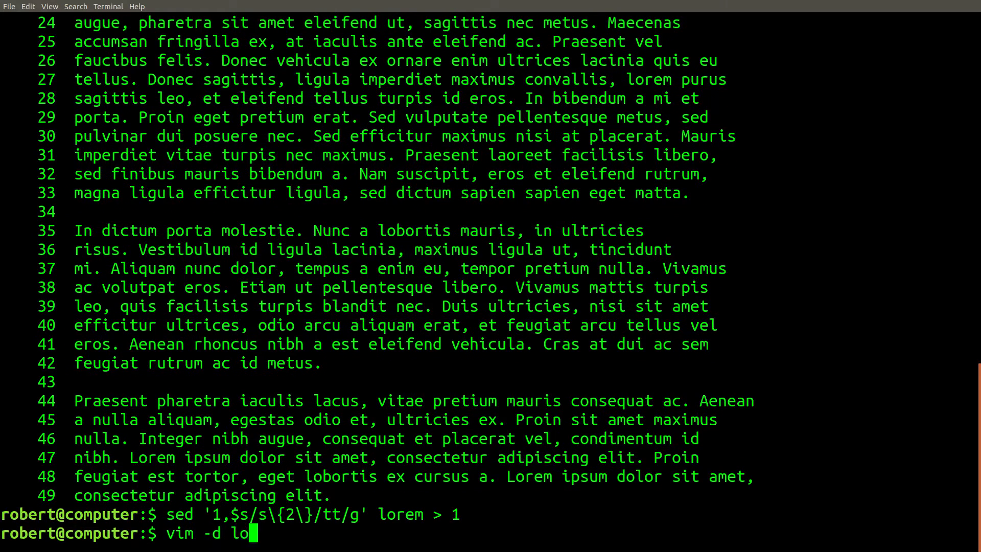
{"action": "key", "text": "Return"}
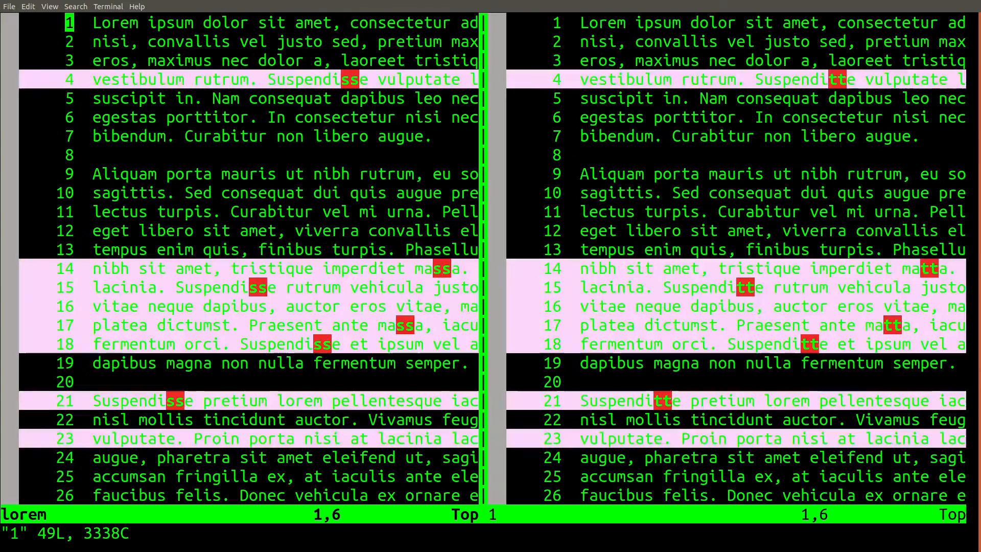
{"action": "key", "text": "j"}
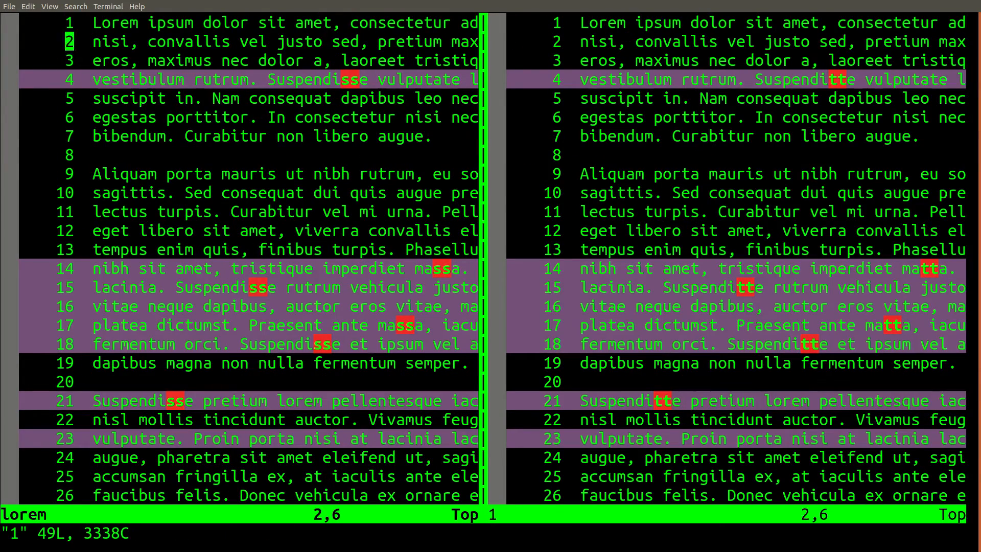
{"action": "left_click", "coordinate": [351, 80]}
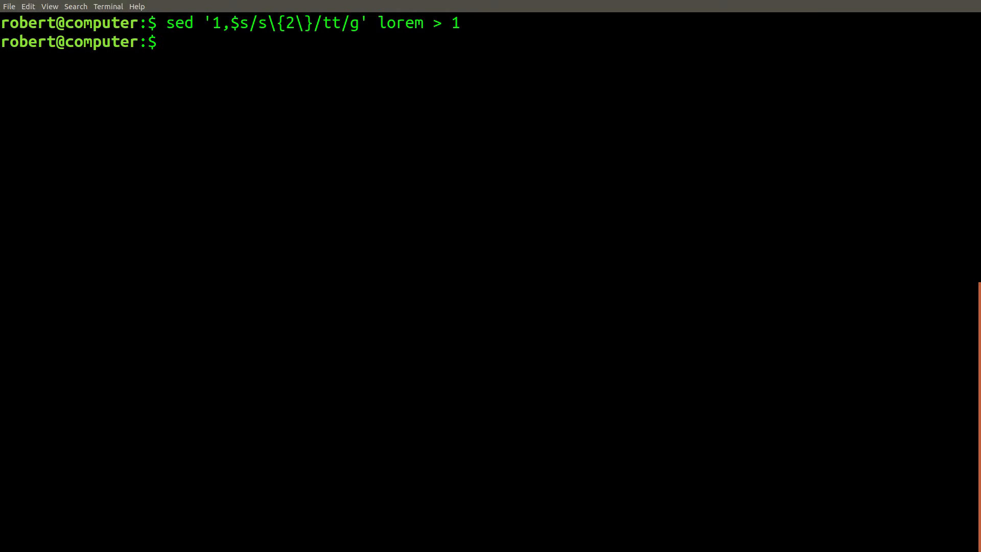
Pipe the ss-to-tt substitution plus 1,$p into ed, save as 2, and vim-diff against 1
{"action": "type", "text": "echo -e '1,$s/s\\{2\\}/tt/g'\"\\n\"'1,$p' | ed lorem"}
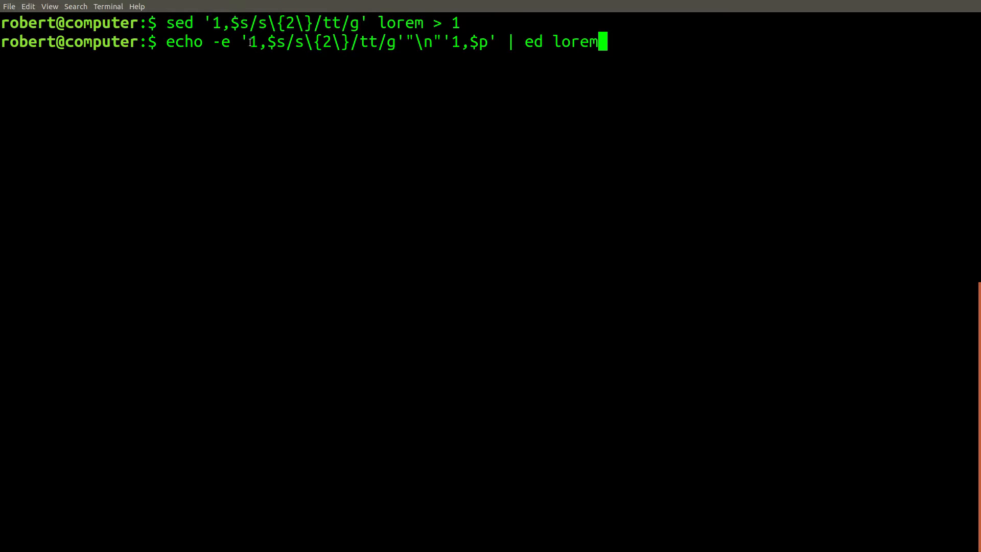
{"action": "left_click_drag", "start_coordinate": [247, 42], "coordinate": [398, 42]}
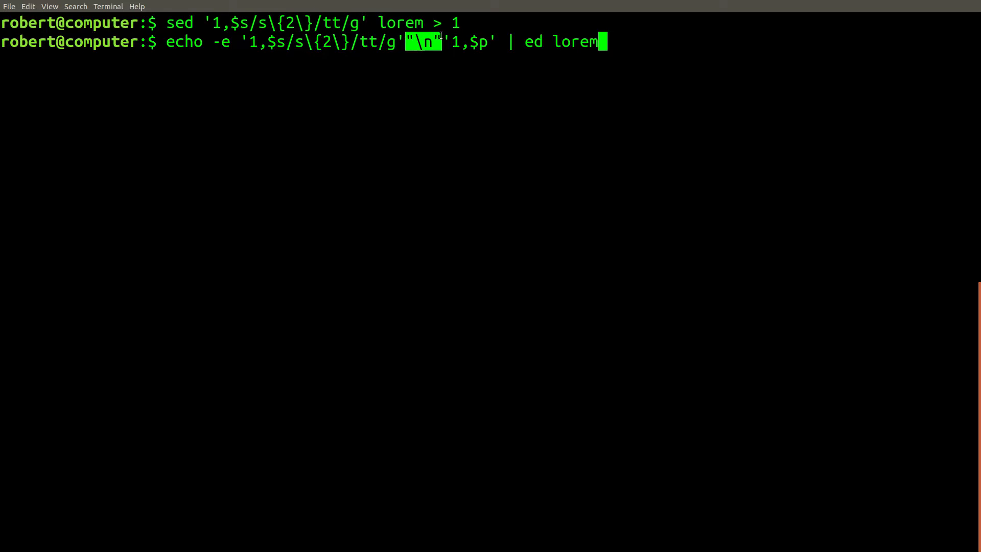
{"action": "type", "text": ">"}
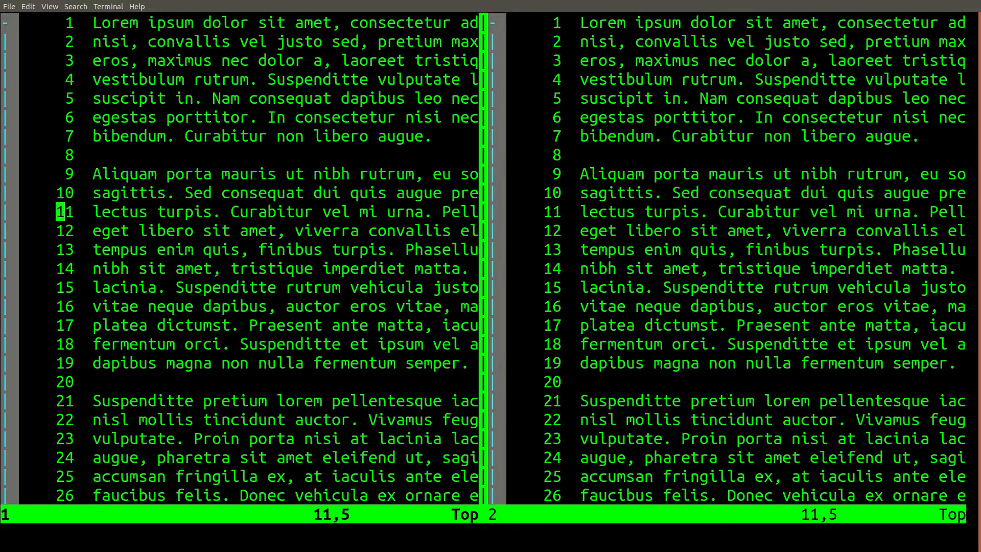
{"action": "type", "text": ":set h"}
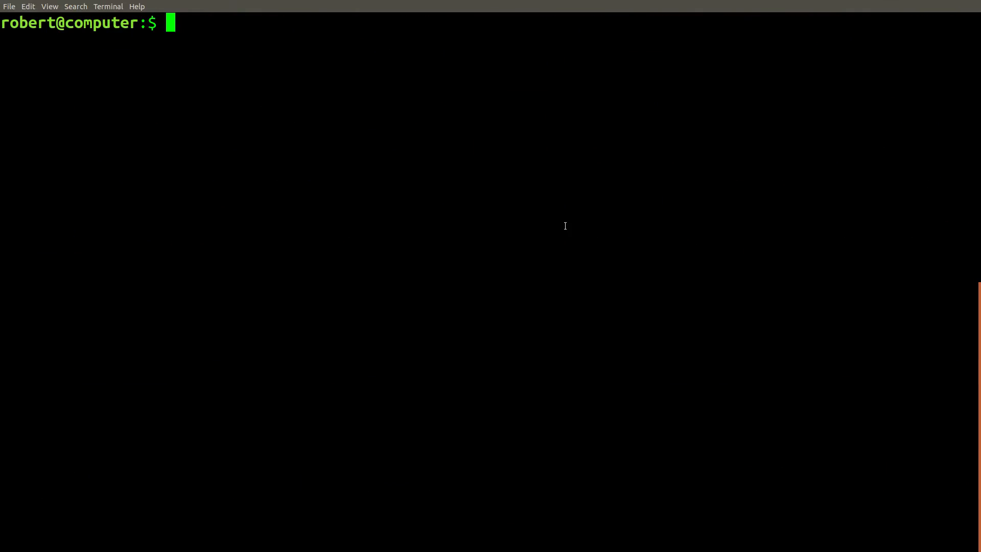
Open the ed info page on regular expressions and scroll through it
{"action": "key", "text": "Return"}
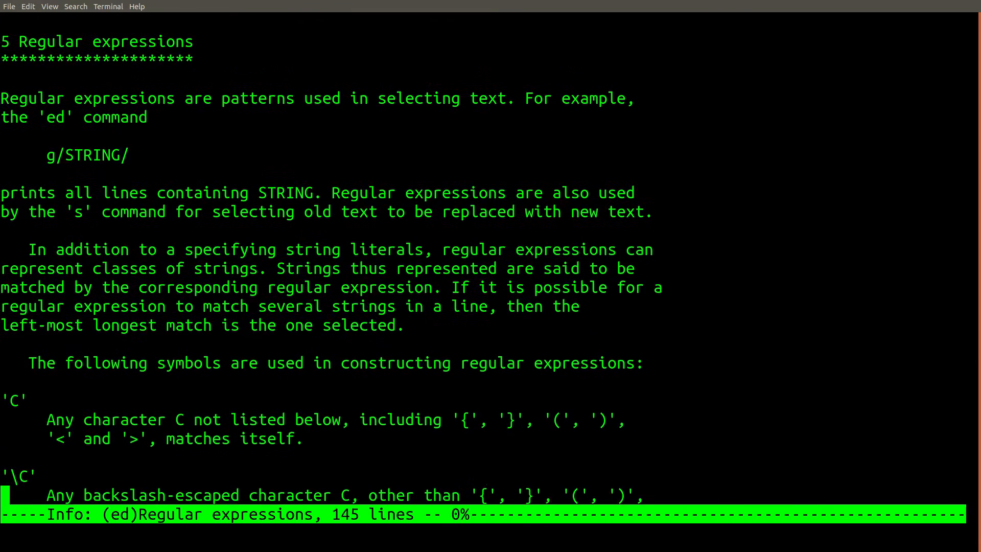
{"action": "scroll", "scroll_direction": "down", "scroll_amount": 3}
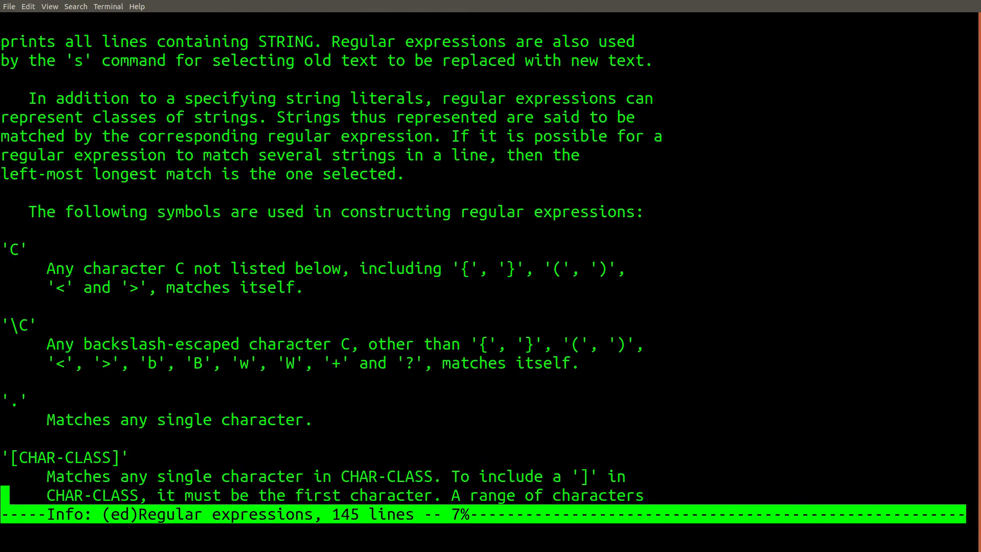
{"action": "scroll", "scroll_direction": "down", "scroll_amount": 3}
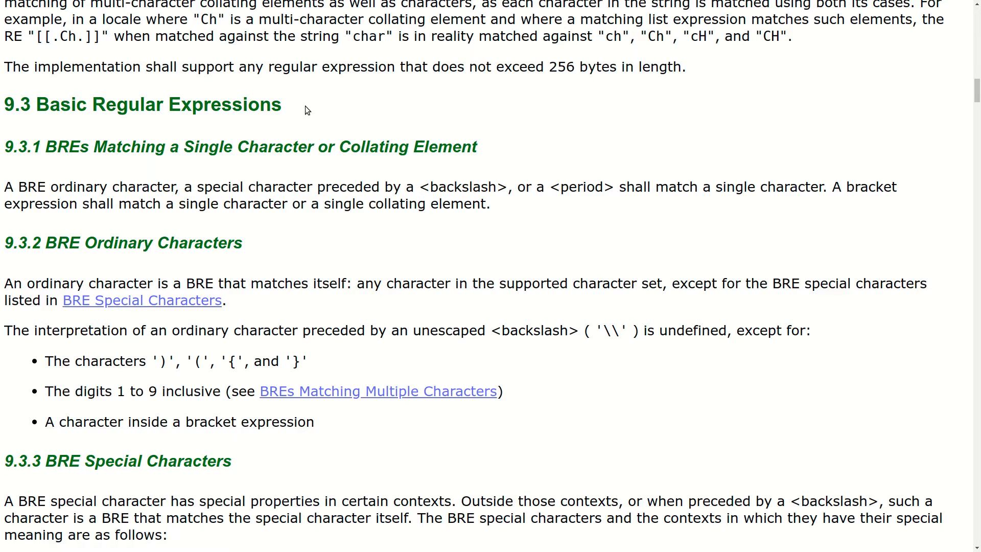
{"action": "mouse_move", "coordinate": [320, 107]}
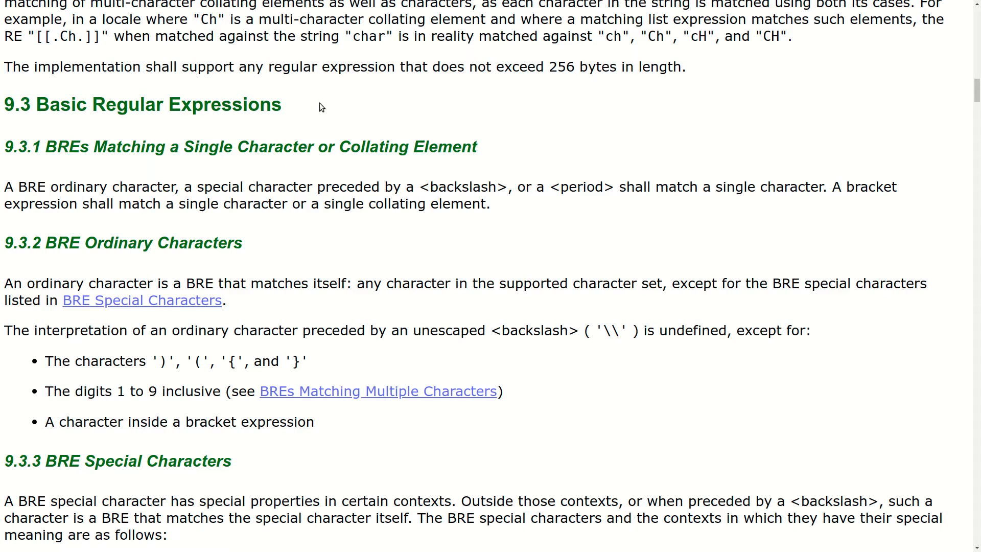
{"action": "mouse_move", "coordinate": [279, 109]}
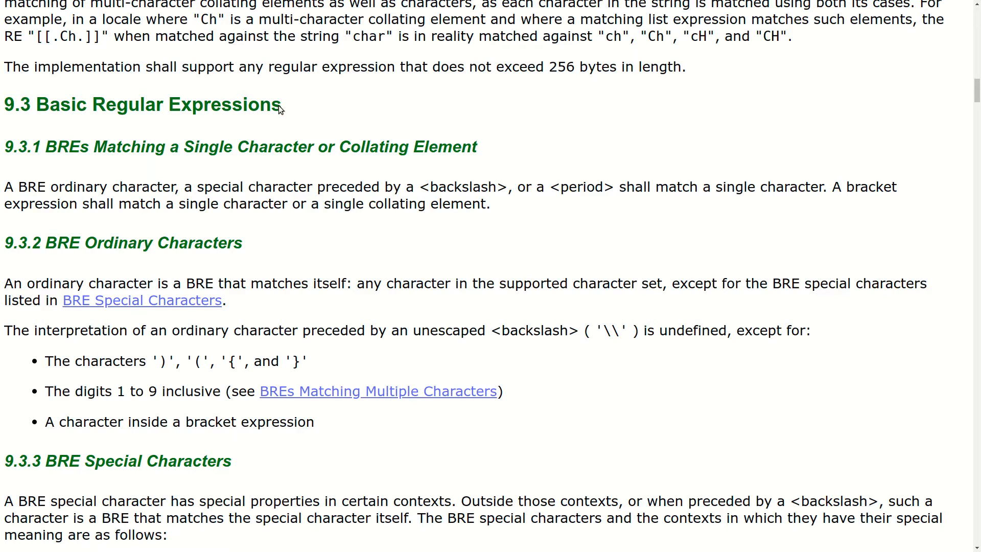
Highlight the Basic Regular Expressions heading in the POSIX regex spec
{"action": "double_click", "coordinate": [159, 105]}
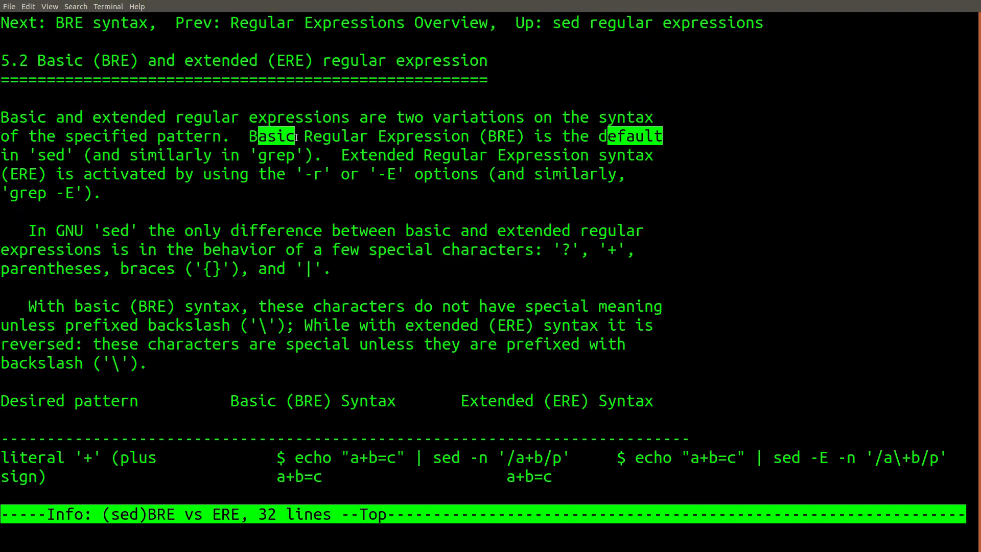
Highlight that Basic regular expression syntax is sed's default in the BRE vs ERE node
{"action": "left_click_drag", "start_coordinate": [256, 136], "coordinate": [526, 136]}
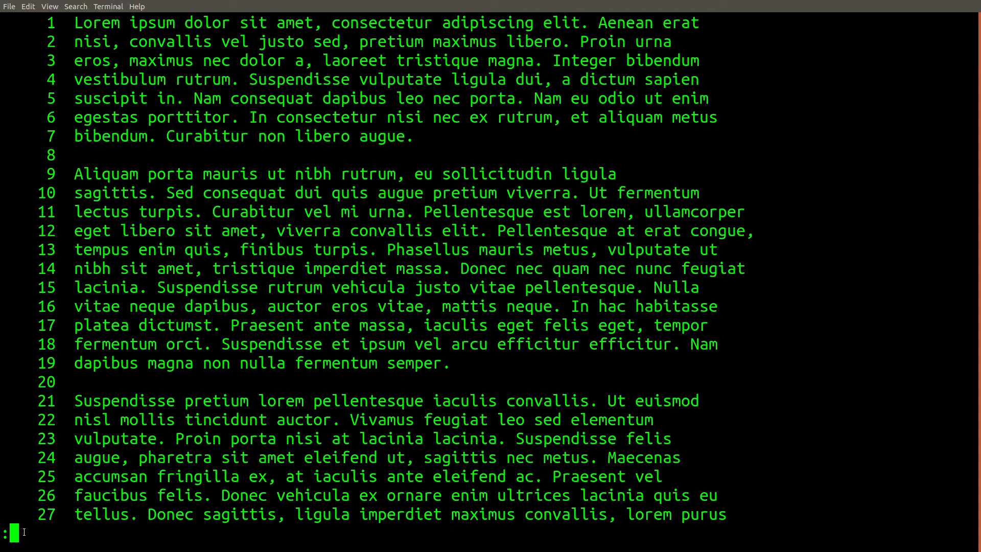
{"action": "mouse_move", "coordinate": [574, 248]}
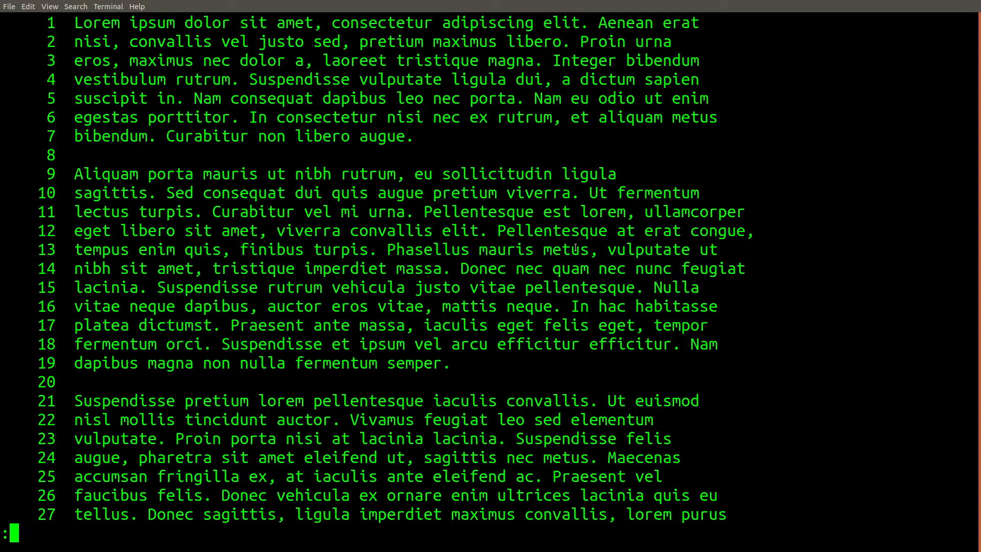
In vim Ex mode, delete lines 10–20 and change Nunc to ABC on line 28
{"action": "type", "text": "q"}
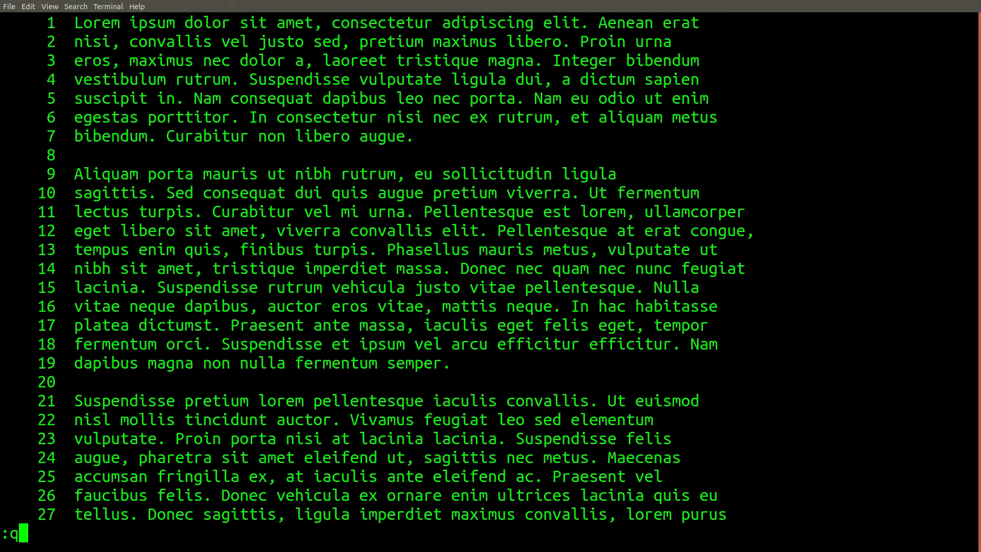
{"action": "type", "text": "10,20d"}
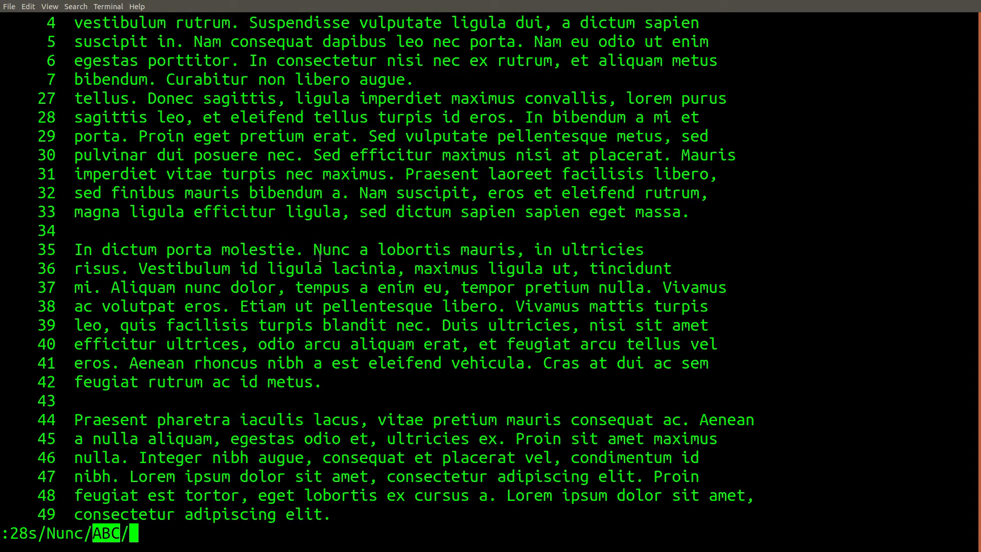
{"action": "key", "text": "Return"}
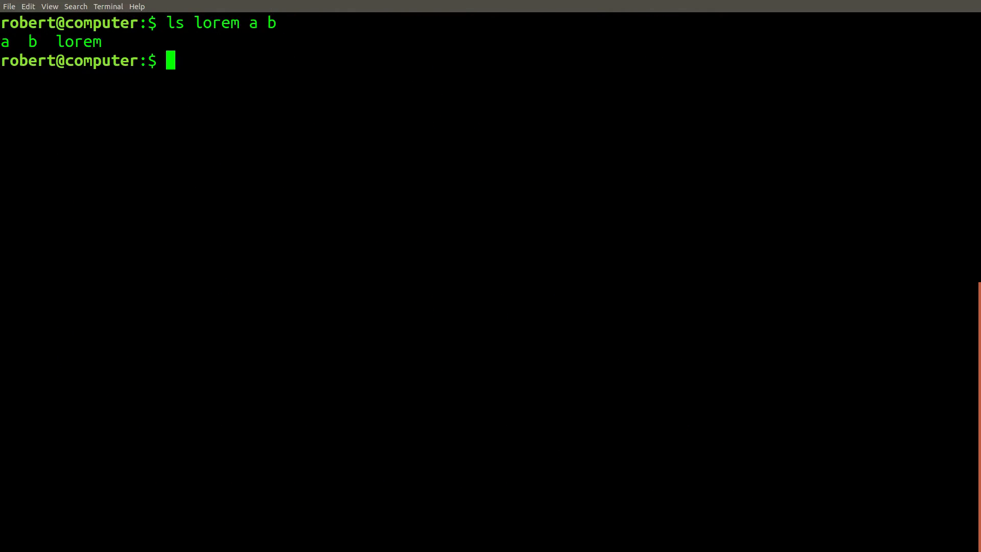
Checksum lorem, a and b with md5sum, then read vim's man page on -c
{"action": "double_click", "coordinate": [78, 41]}
{"action": "type", "text": "lorem a b"}
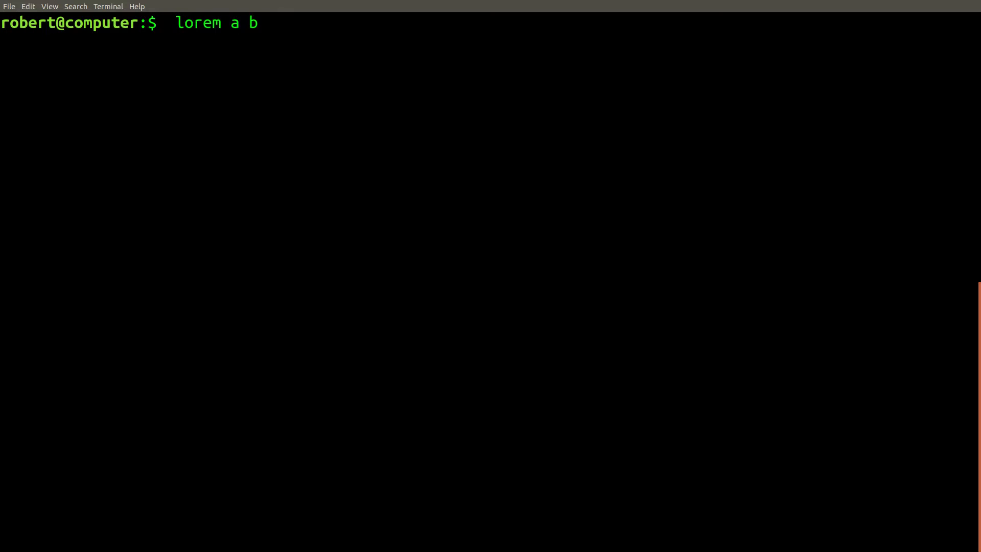
{"action": "type", "text": "md5"}
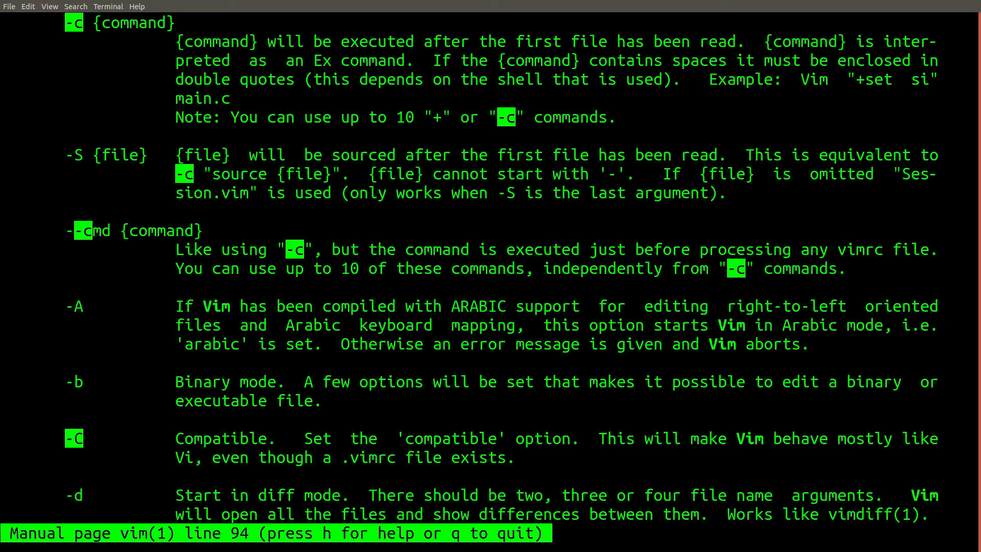
{"action": "scroll", "scroll_direction": "down", "scroll_amount": 3}
{"action": "type", "text": "vim a -c '10,20d' -c '4,7t15' -c '28s/Nunc/ABC/' -c 'wq'"}
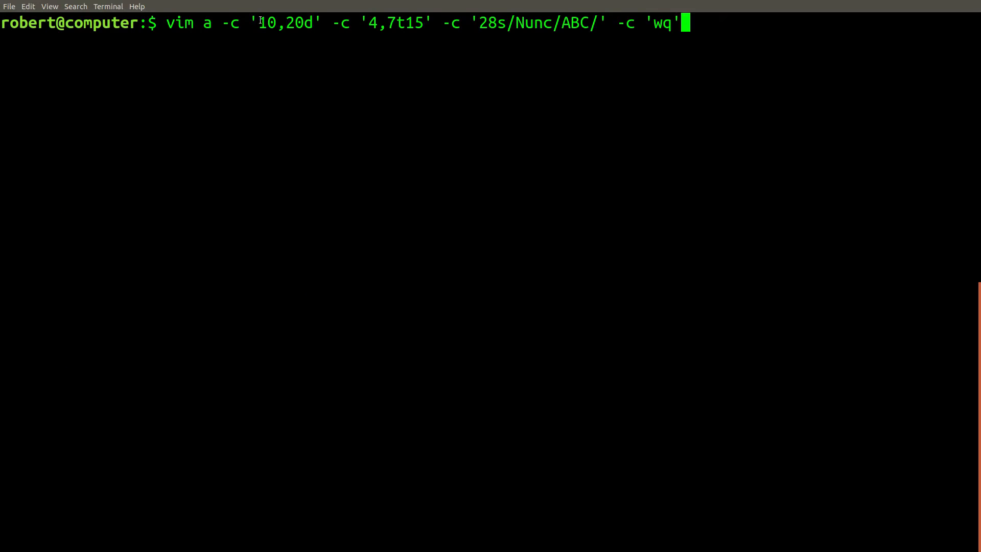
Edit a with vim -c '10,20d', '4,7t15', '28s/Nunc/ABC/', 'wq', then diff against lorem
{"action": "double_click", "coordinate": [285, 23]}
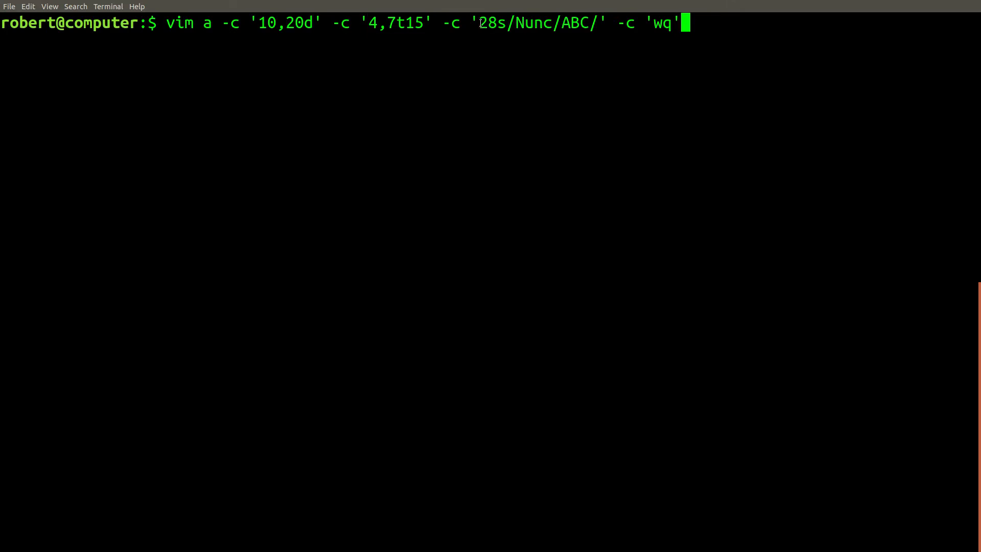
{"action": "double_click", "coordinate": [538, 23]}
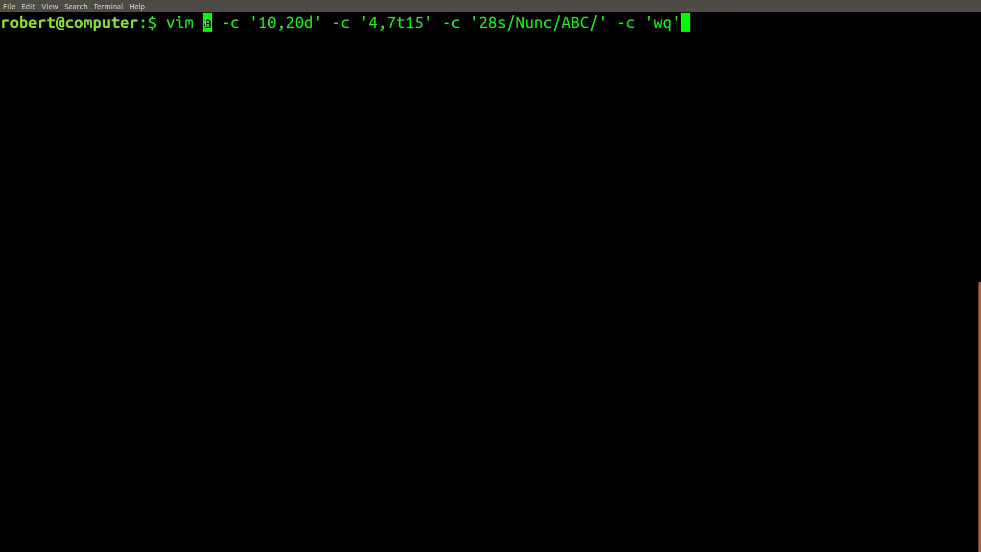
{"action": "type", "text": "a"}
{"action": "type", "text": "vim"}
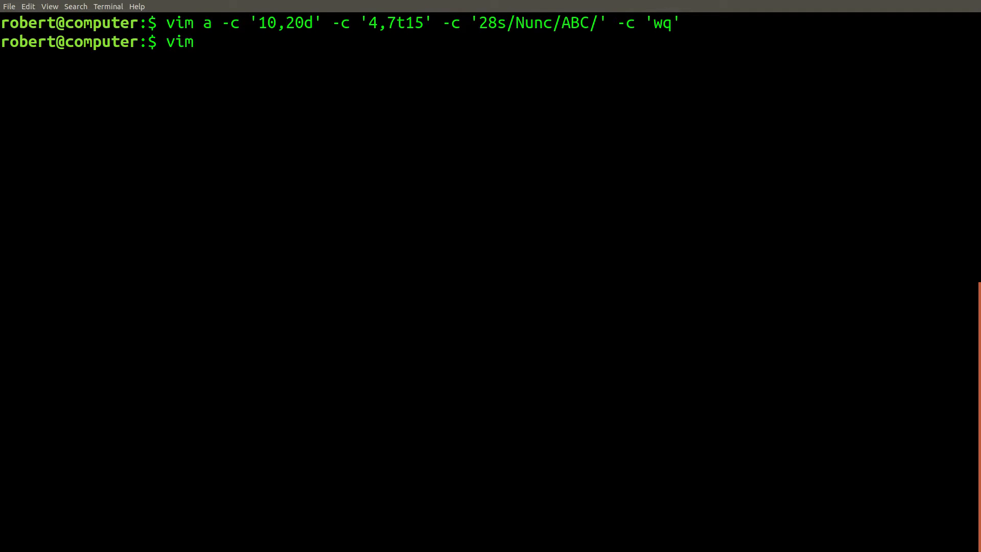
{"action": "type", "text": "-d a"}
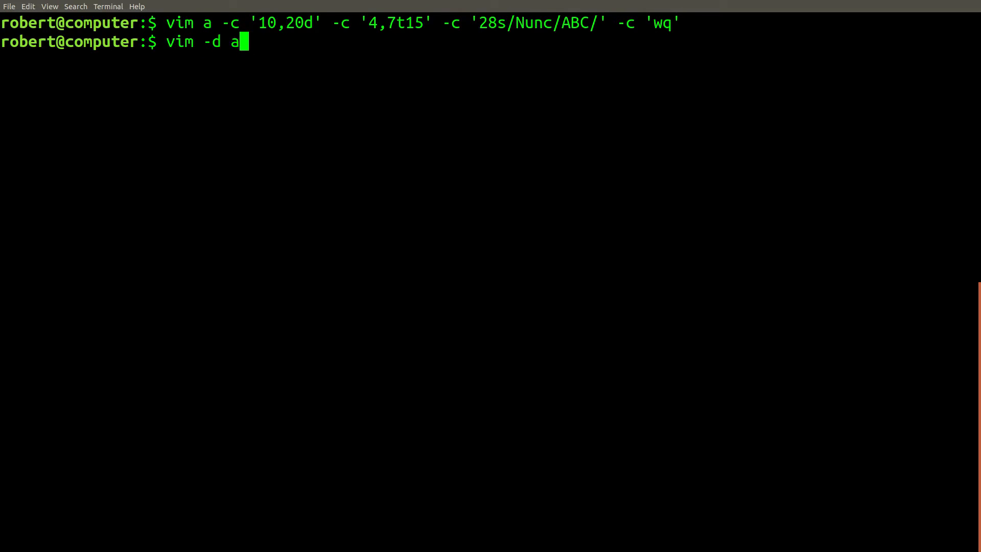
{"action": "key", "text": "Return"}
{"action": "type", "text": "echo -e '10,20d'\"\\n\"'4,7t15'\"\\n\"'28s/Nunc/ABC/'\"\\n\"'wq' | ed b"}
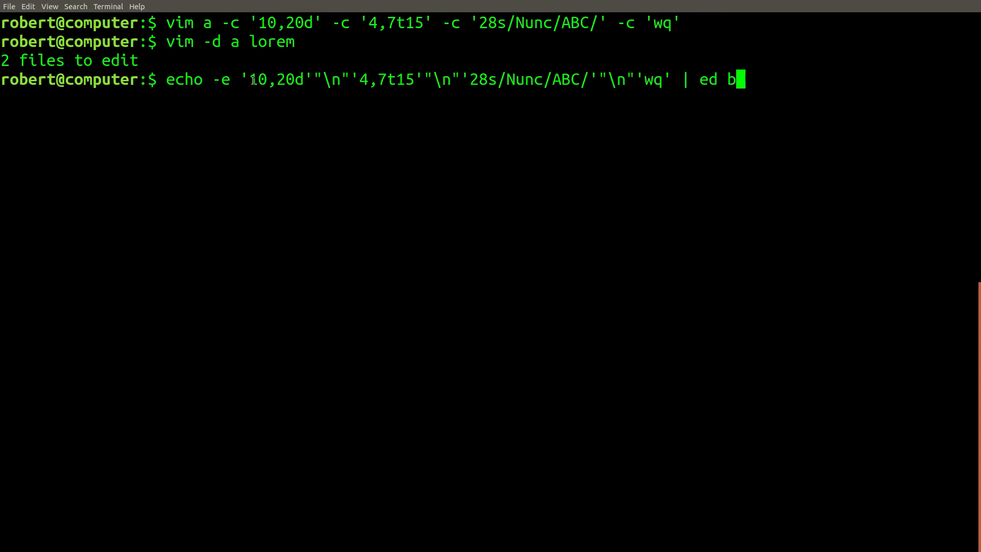
Pipe 10,20d, 4,7t15, 28s/Nunc/ABC/ and wq into ed b, then diff a with b
{"action": "double_click", "coordinate": [276, 79]}
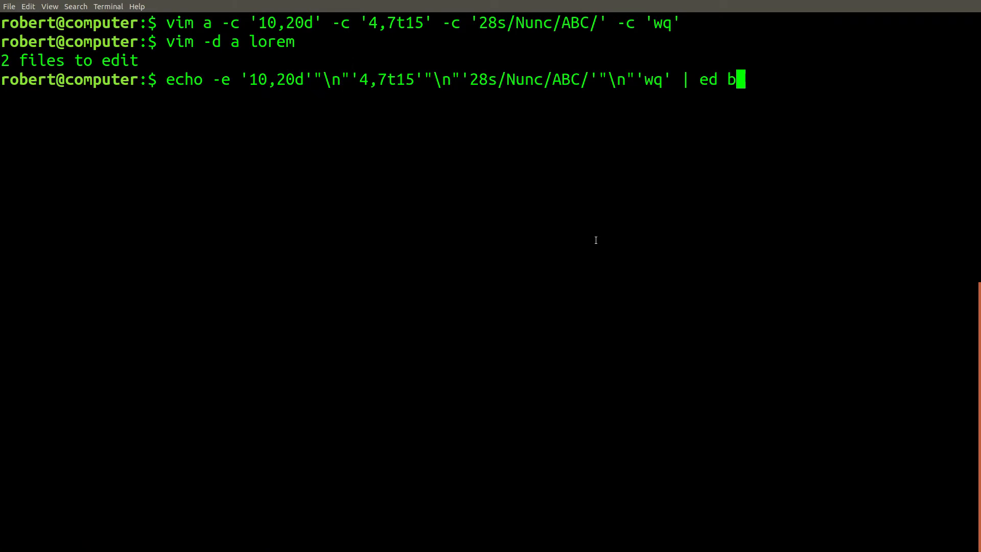
{"action": "key", "text": "Return"}
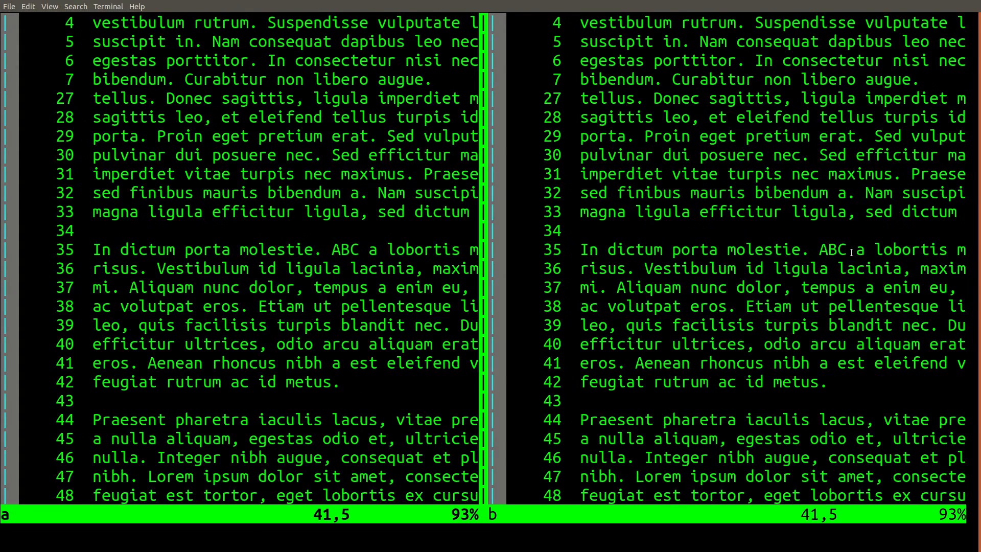
{"action": "double_click", "coordinate": [344, 249]}
{"action": "type", "text": "ed lorem"}
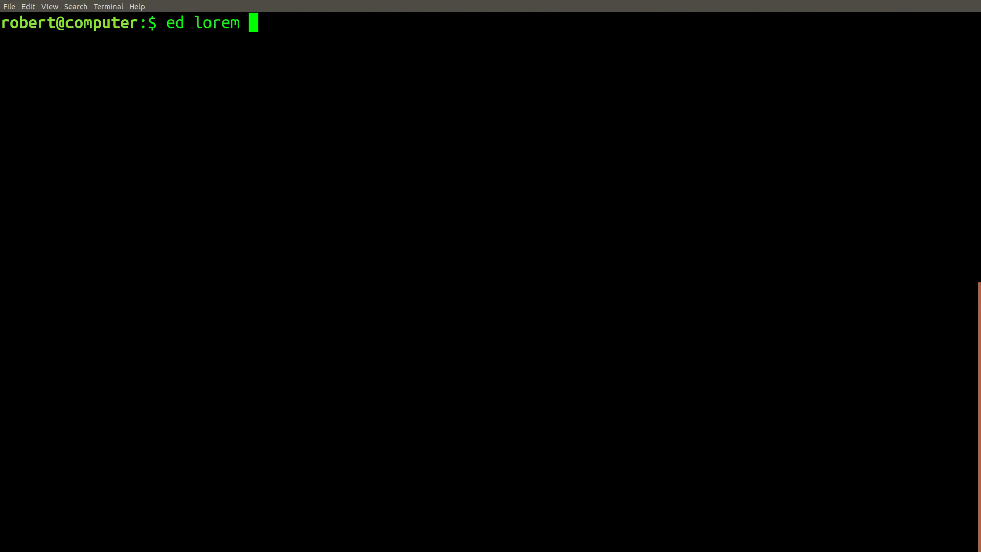
Open lorem in ed, print every line with 1,$p, and quit
{"action": "key", "text": "Return"}
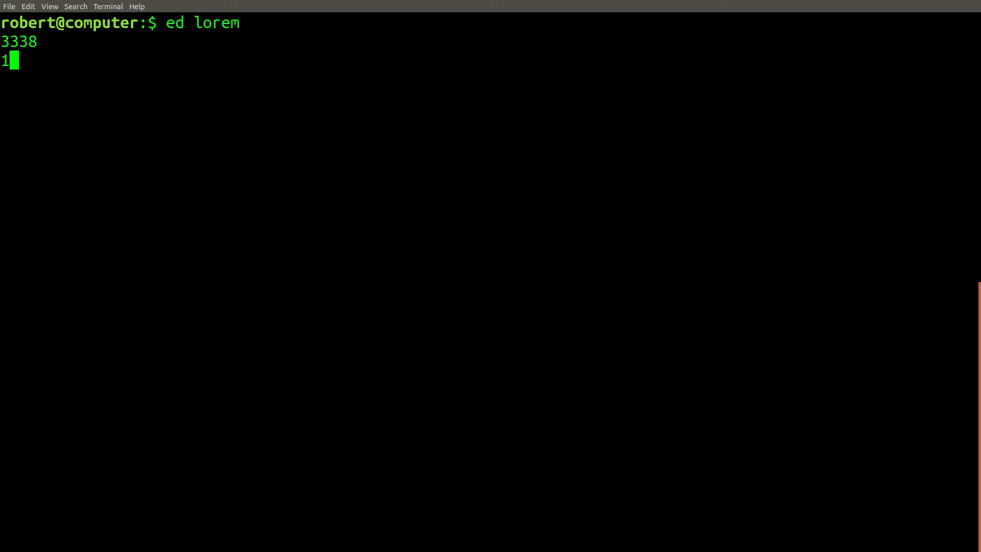
{"action": "type", "text": ",$p"}
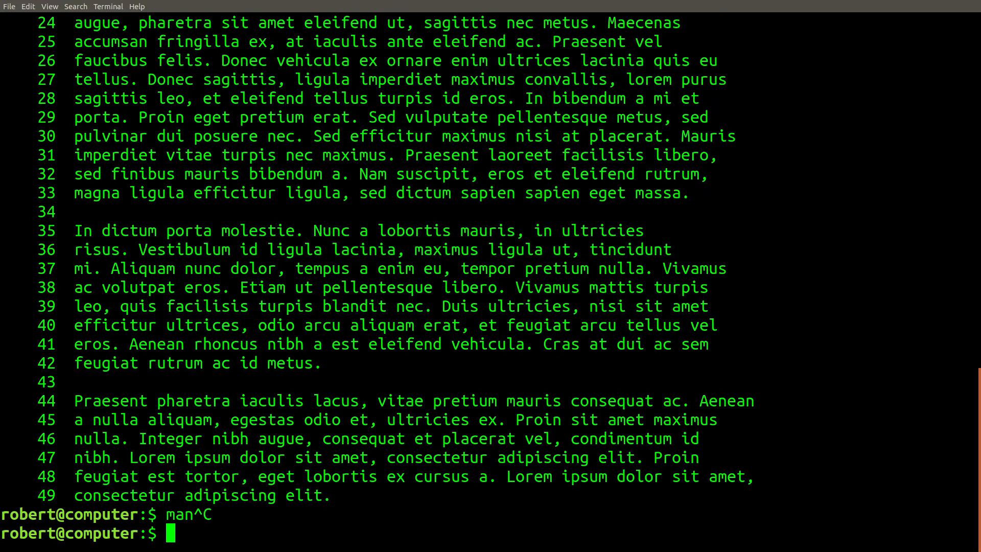
{"action": "type", "text": "man"}
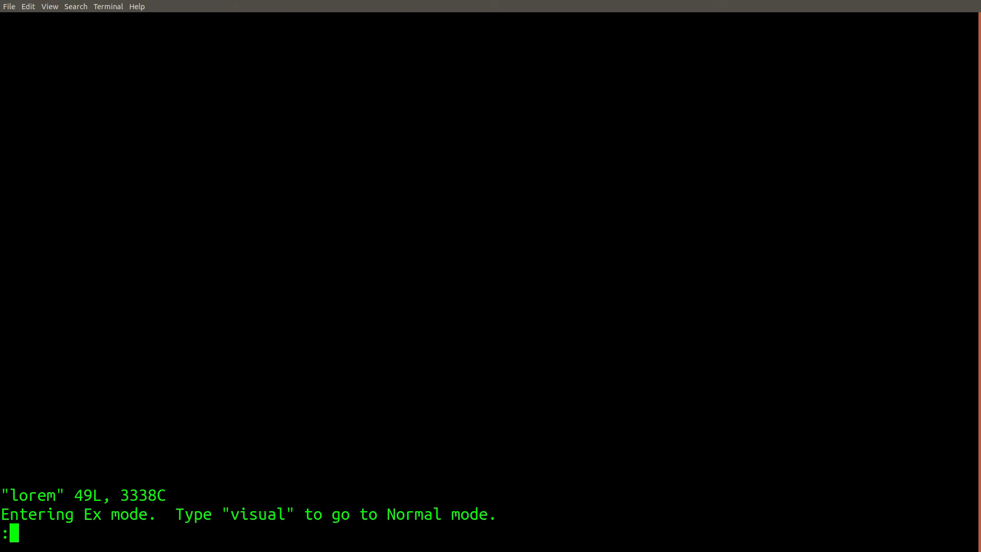
Print lorem with 1,$p, run 1,$s/[aeiou]/Z/g, then type visual
{"action": "type", "text": "1"}
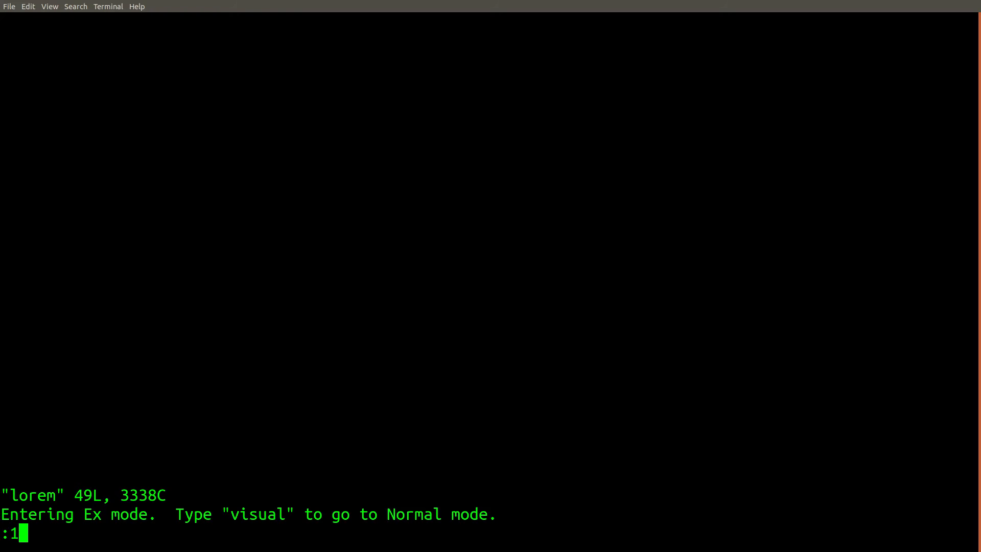
{"action": "type", "text": ",$p"}
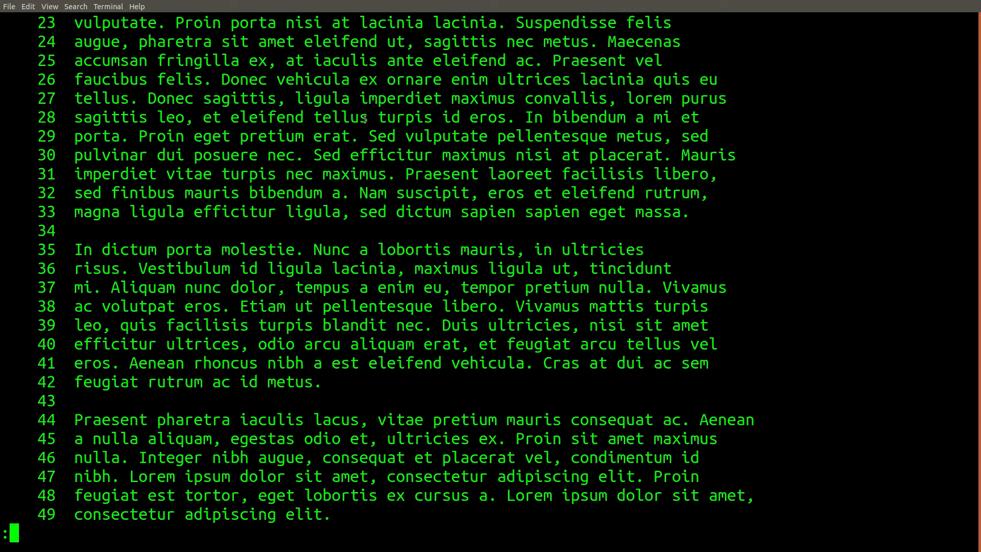
{"action": "mouse_move", "coordinate": [351, 404]}
{"action": "type", "text": "1"}
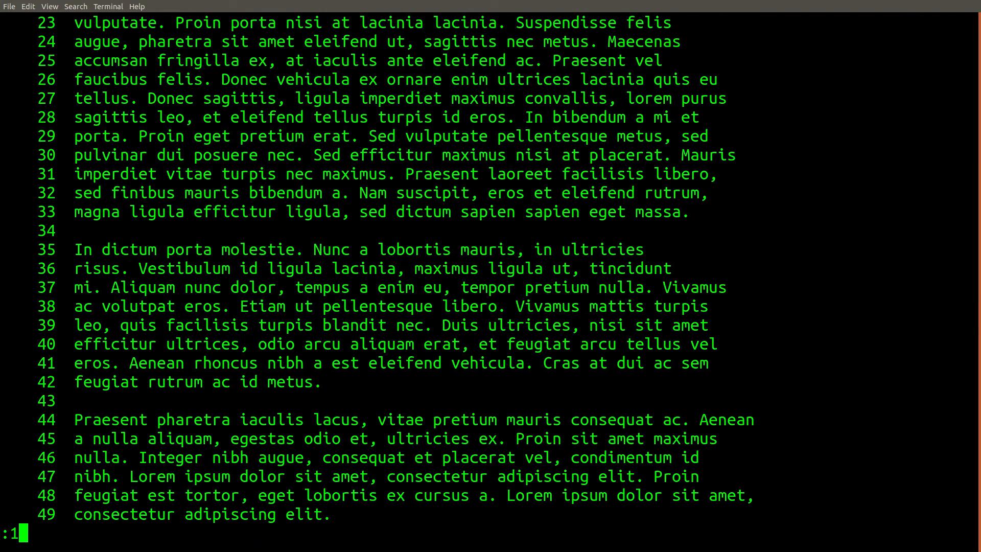
{"action": "type", "text": ",$s/"}
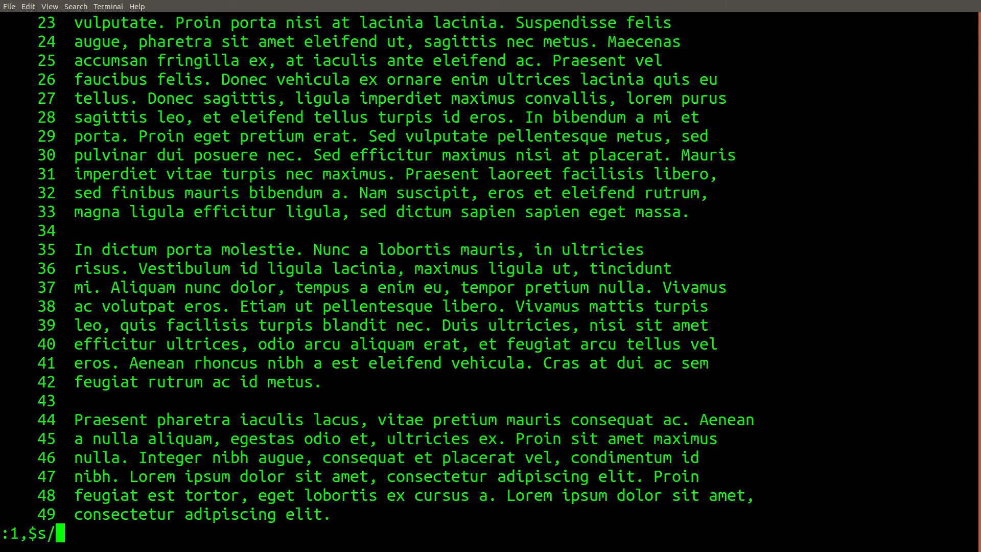
{"action": "type", "text": "[aeiou]/Z/g"}
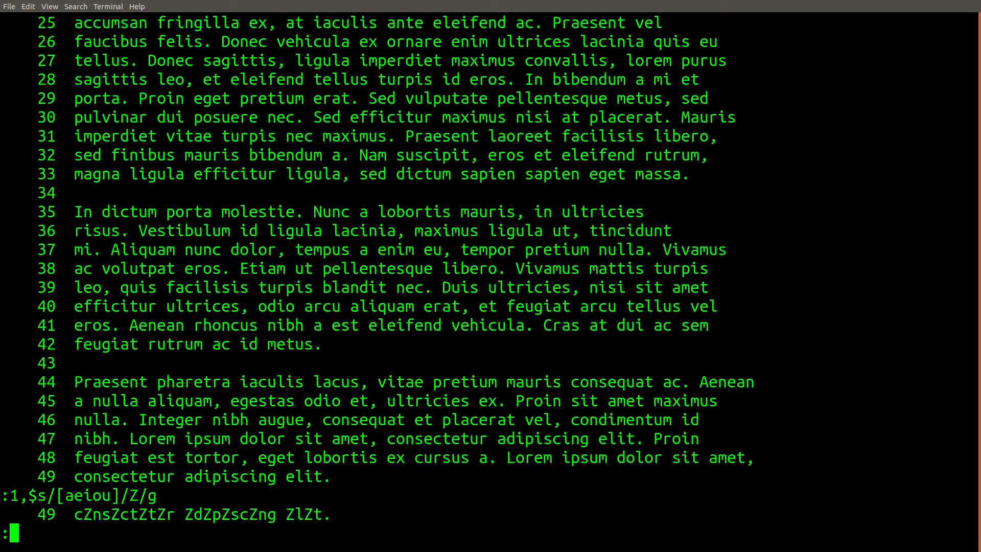
{"action": "type", "text": "visu"}
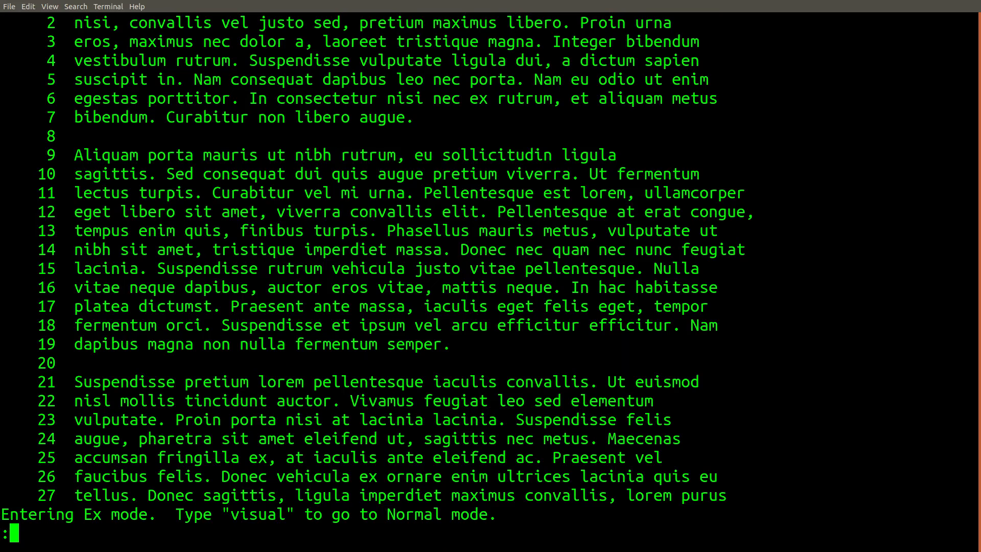
Re-enter Ex mode with Q and start a command on range 3,20
{"action": "type", "text": "3,"}
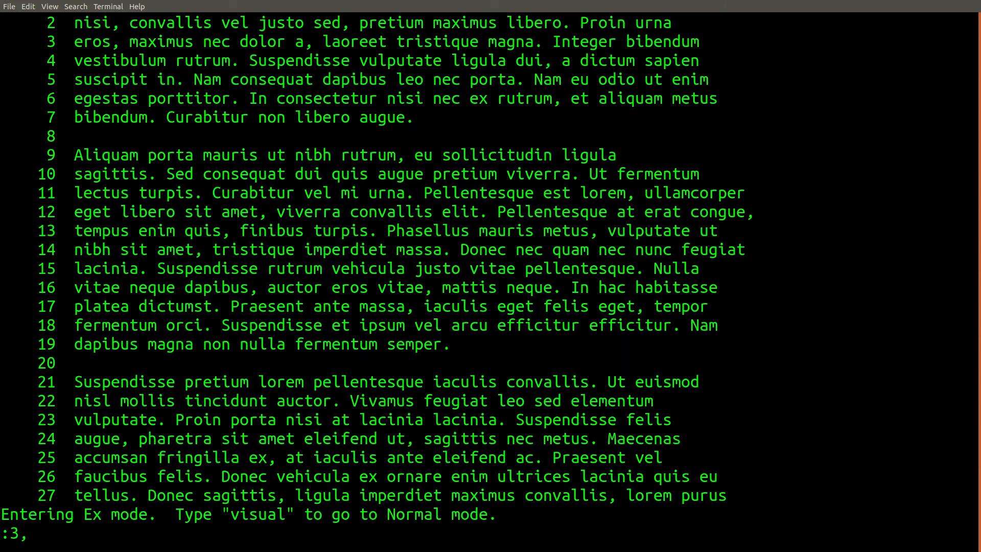
{"action": "type", "text": "20"}
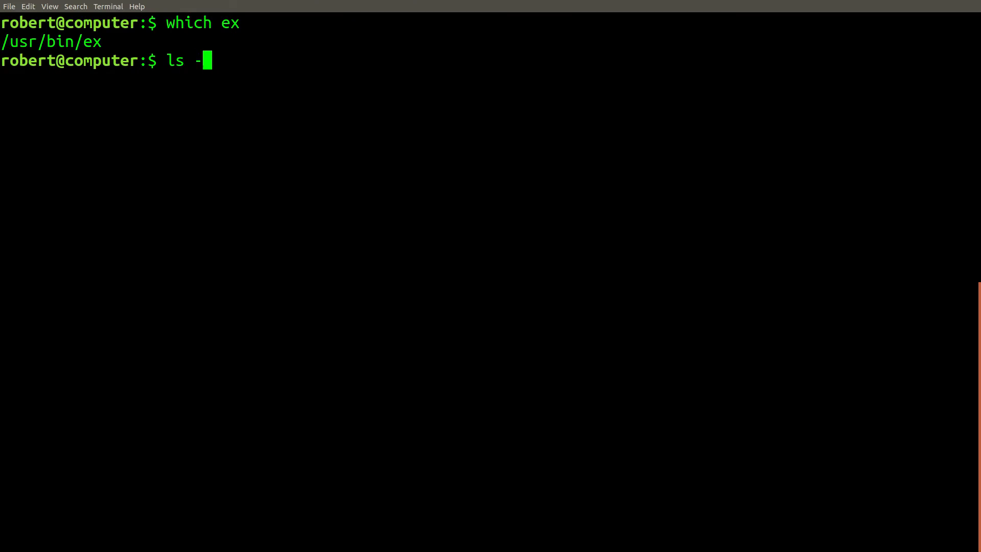
Trace ex with ls -latr through /etc/alternatives/ex to vim.basic, then type ex lorem
{"action": "type", "text": "latr /usr/bin/ex"}
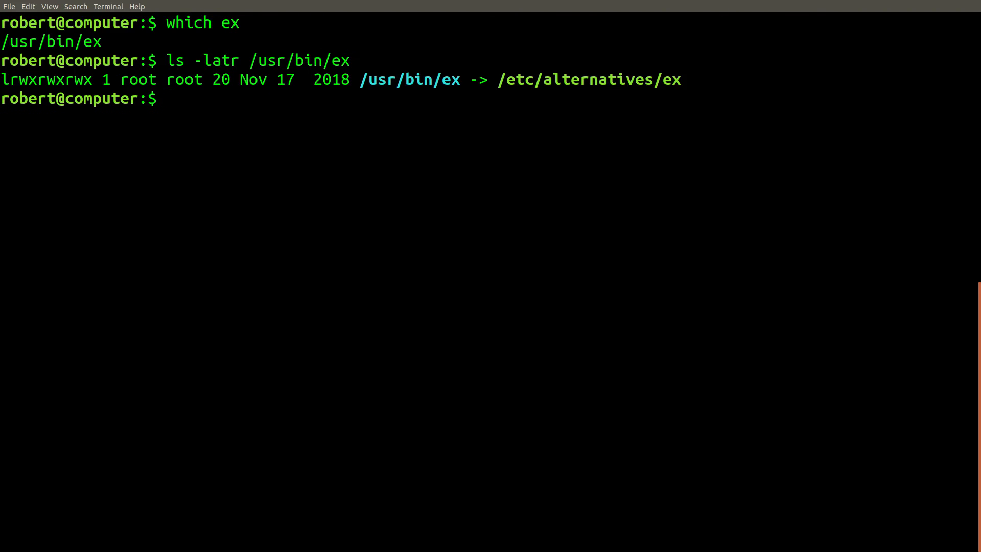
{"action": "type", "text": "ls -latr /"}
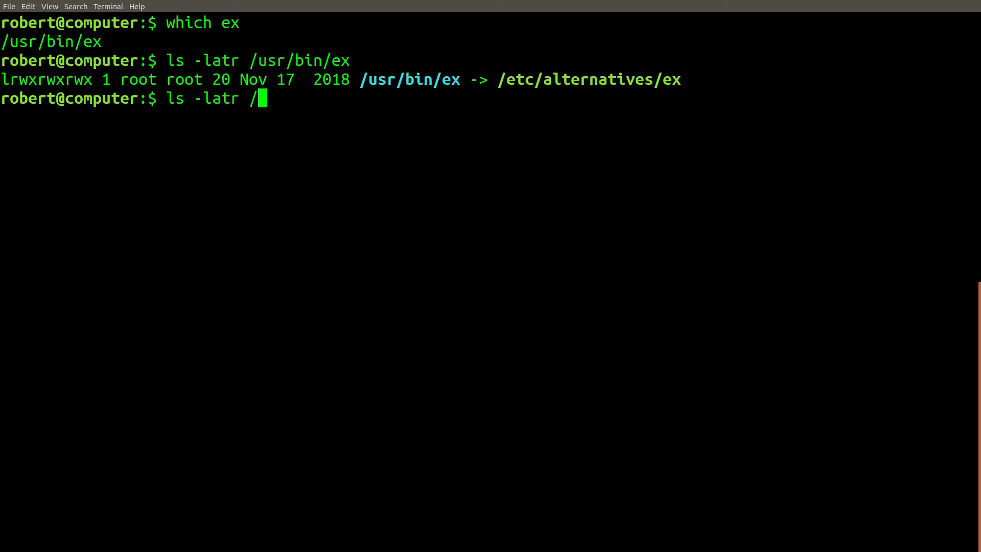
{"action": "type", "text": "etc/alternatives/ex"}
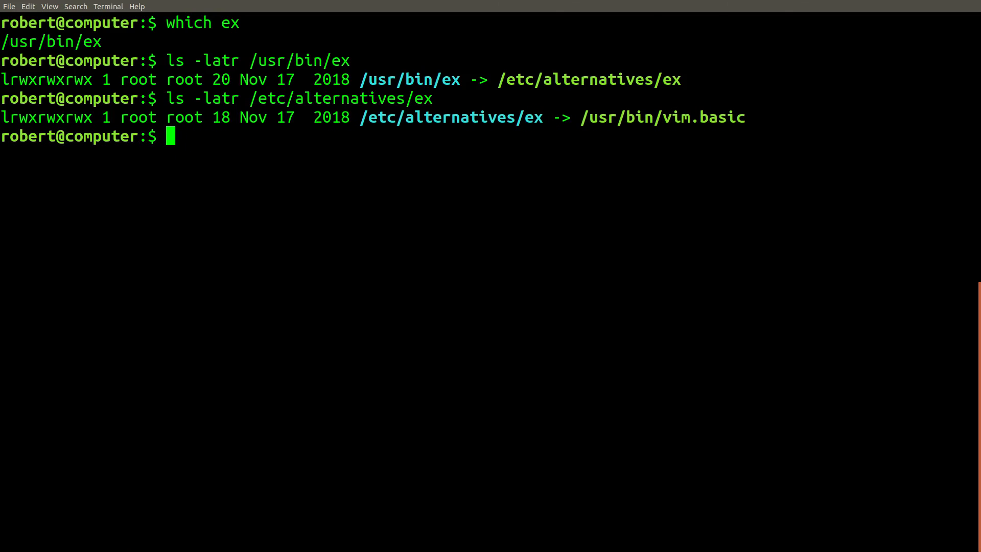
{"action": "double_click", "coordinate": [409, 79]}
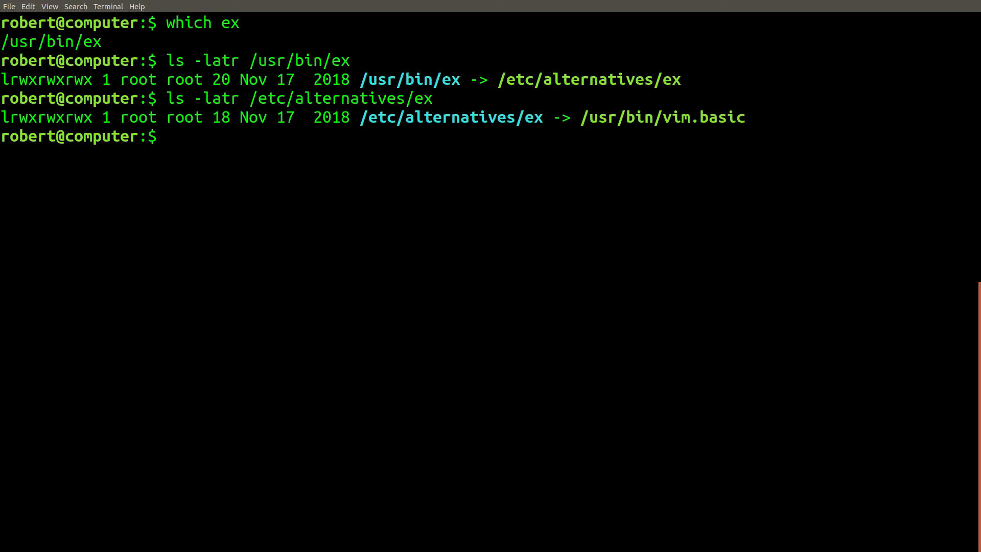
{"action": "type", "text": "ex"}
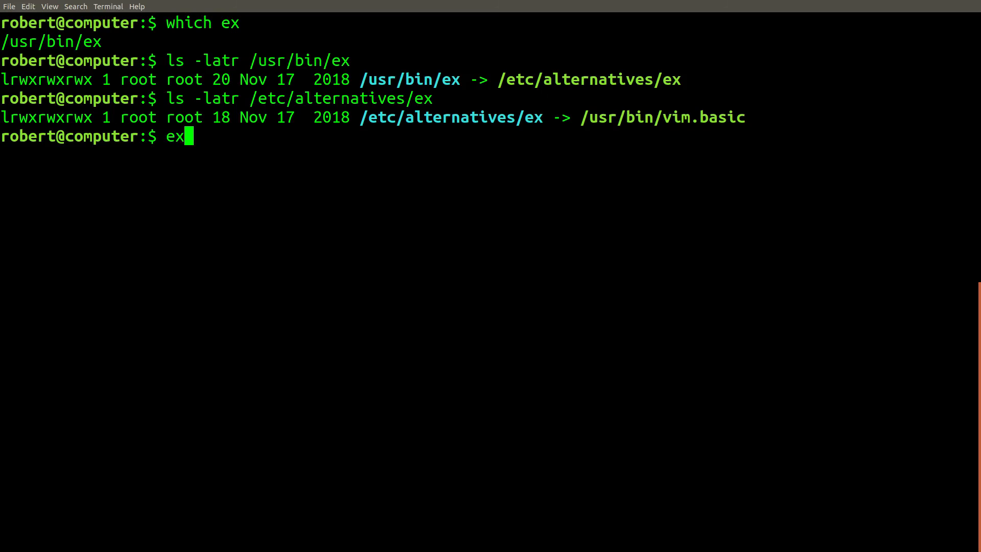
{"action": "type", "text": "lorem"}
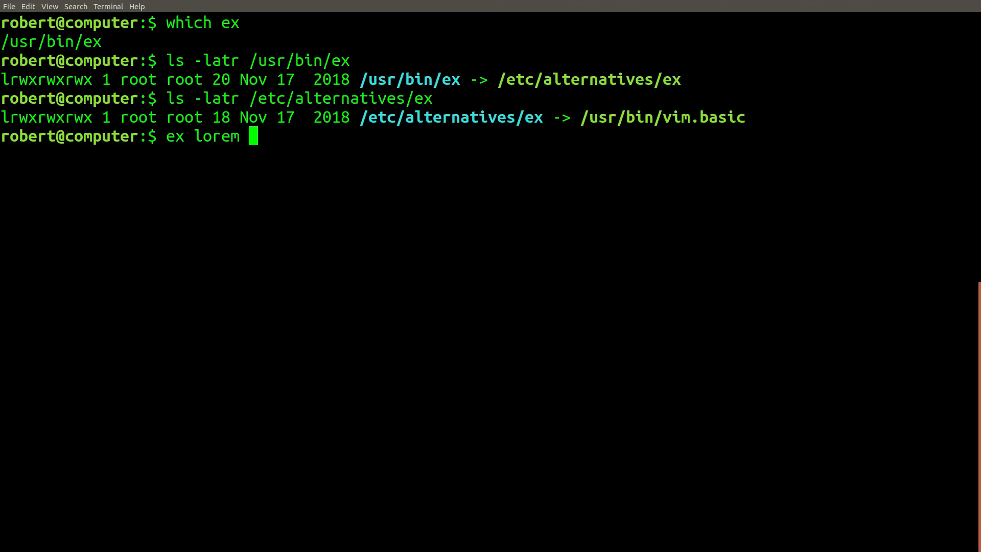